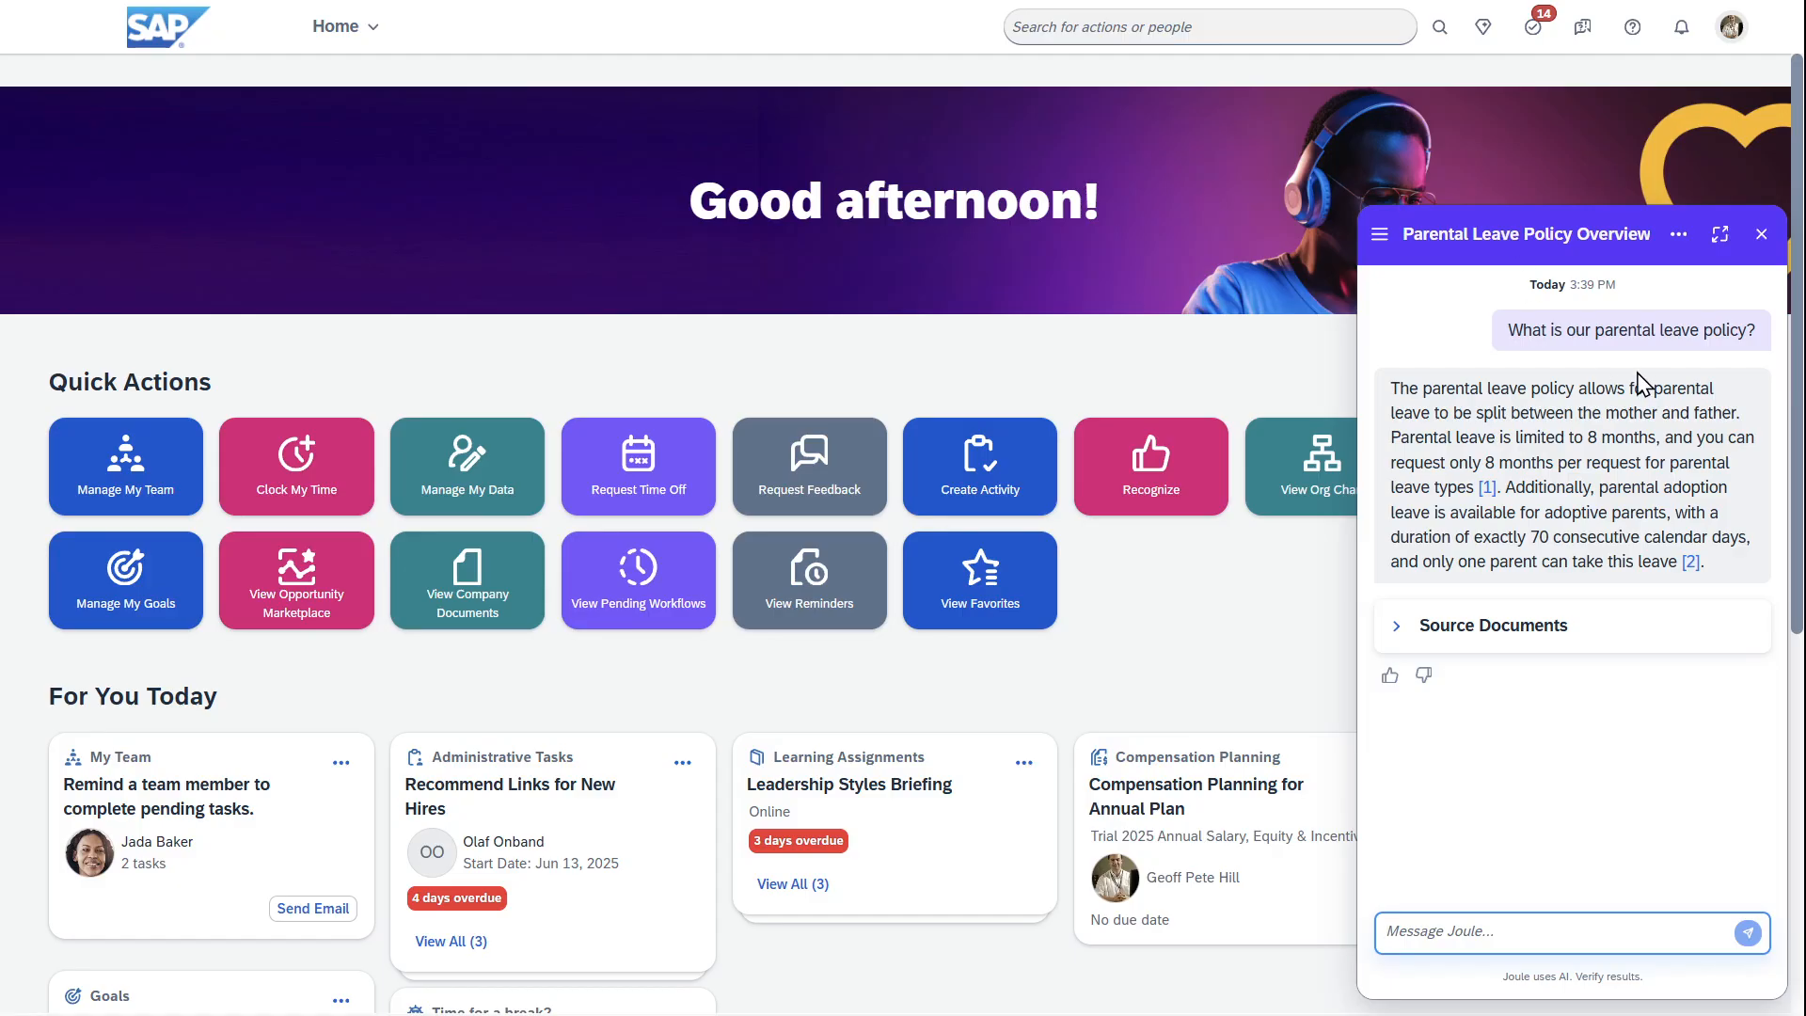
mouse_move(1643, 354)
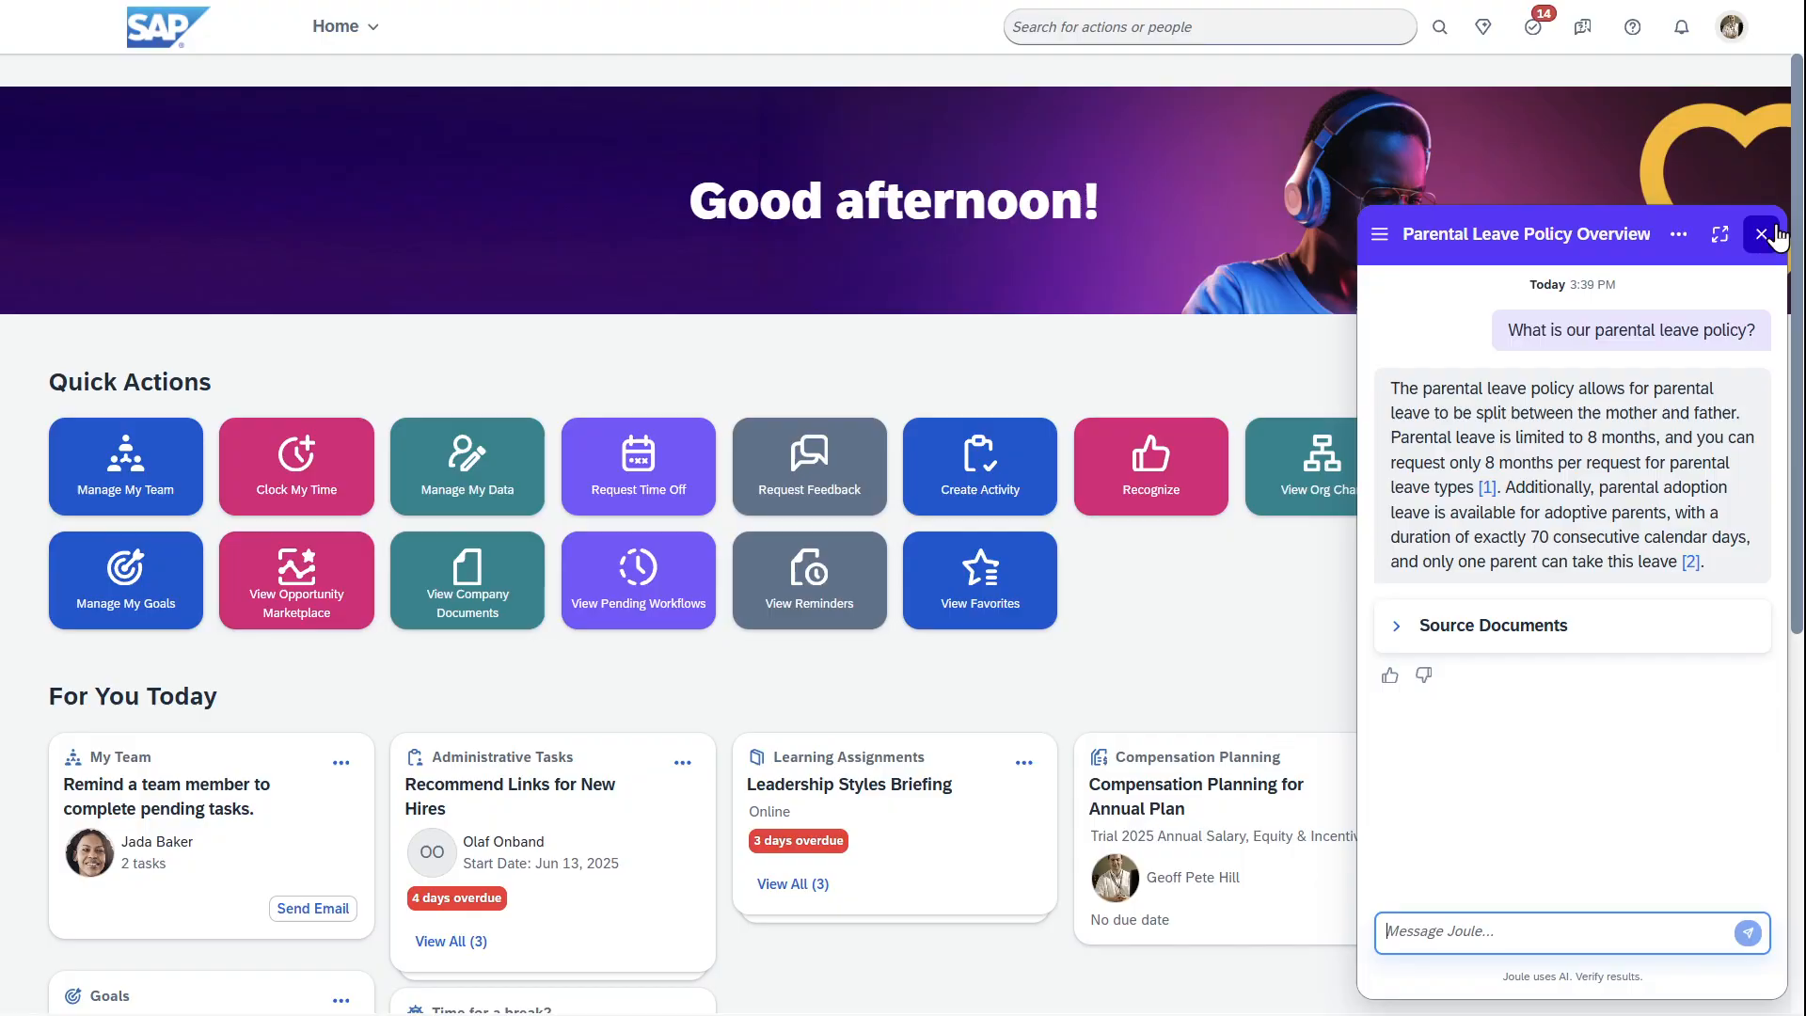
Close the Joule parental leave conversation so the full home page shows.
left_click(1761, 235)
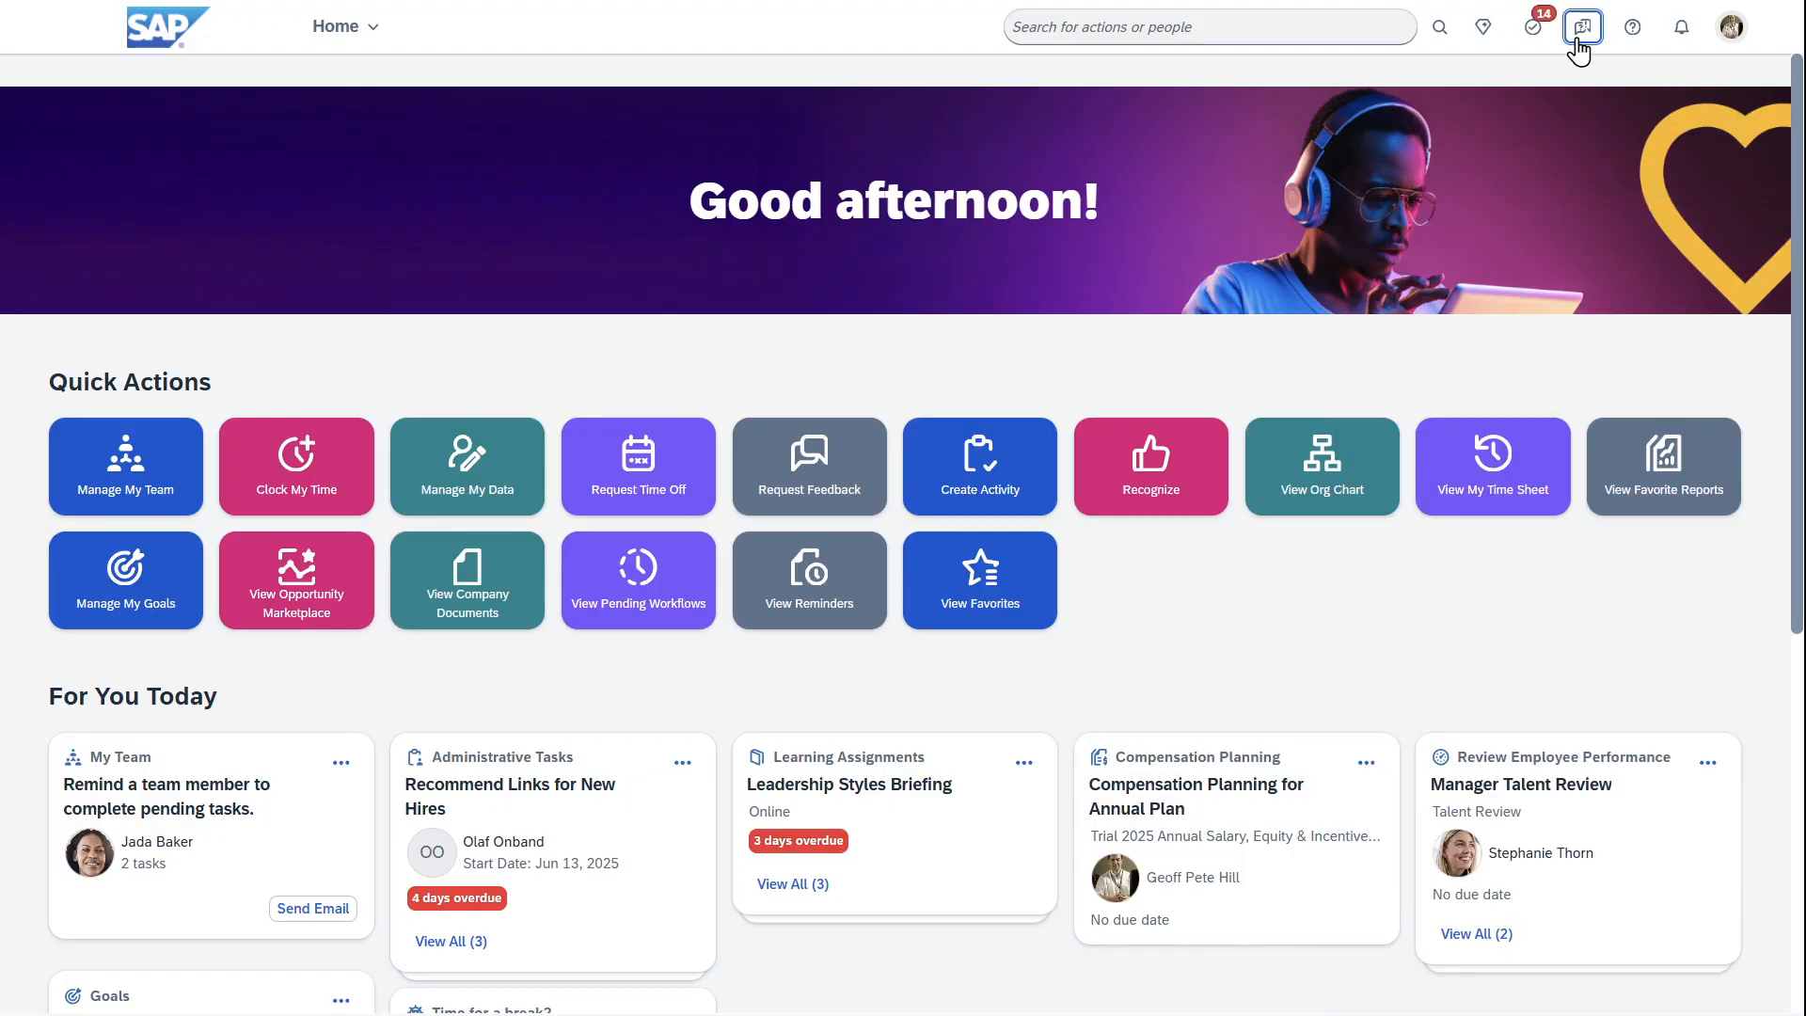
Show the Contact HR page from the shell-bar HR support menu, then reopen that menu.
left_click(1581, 27)
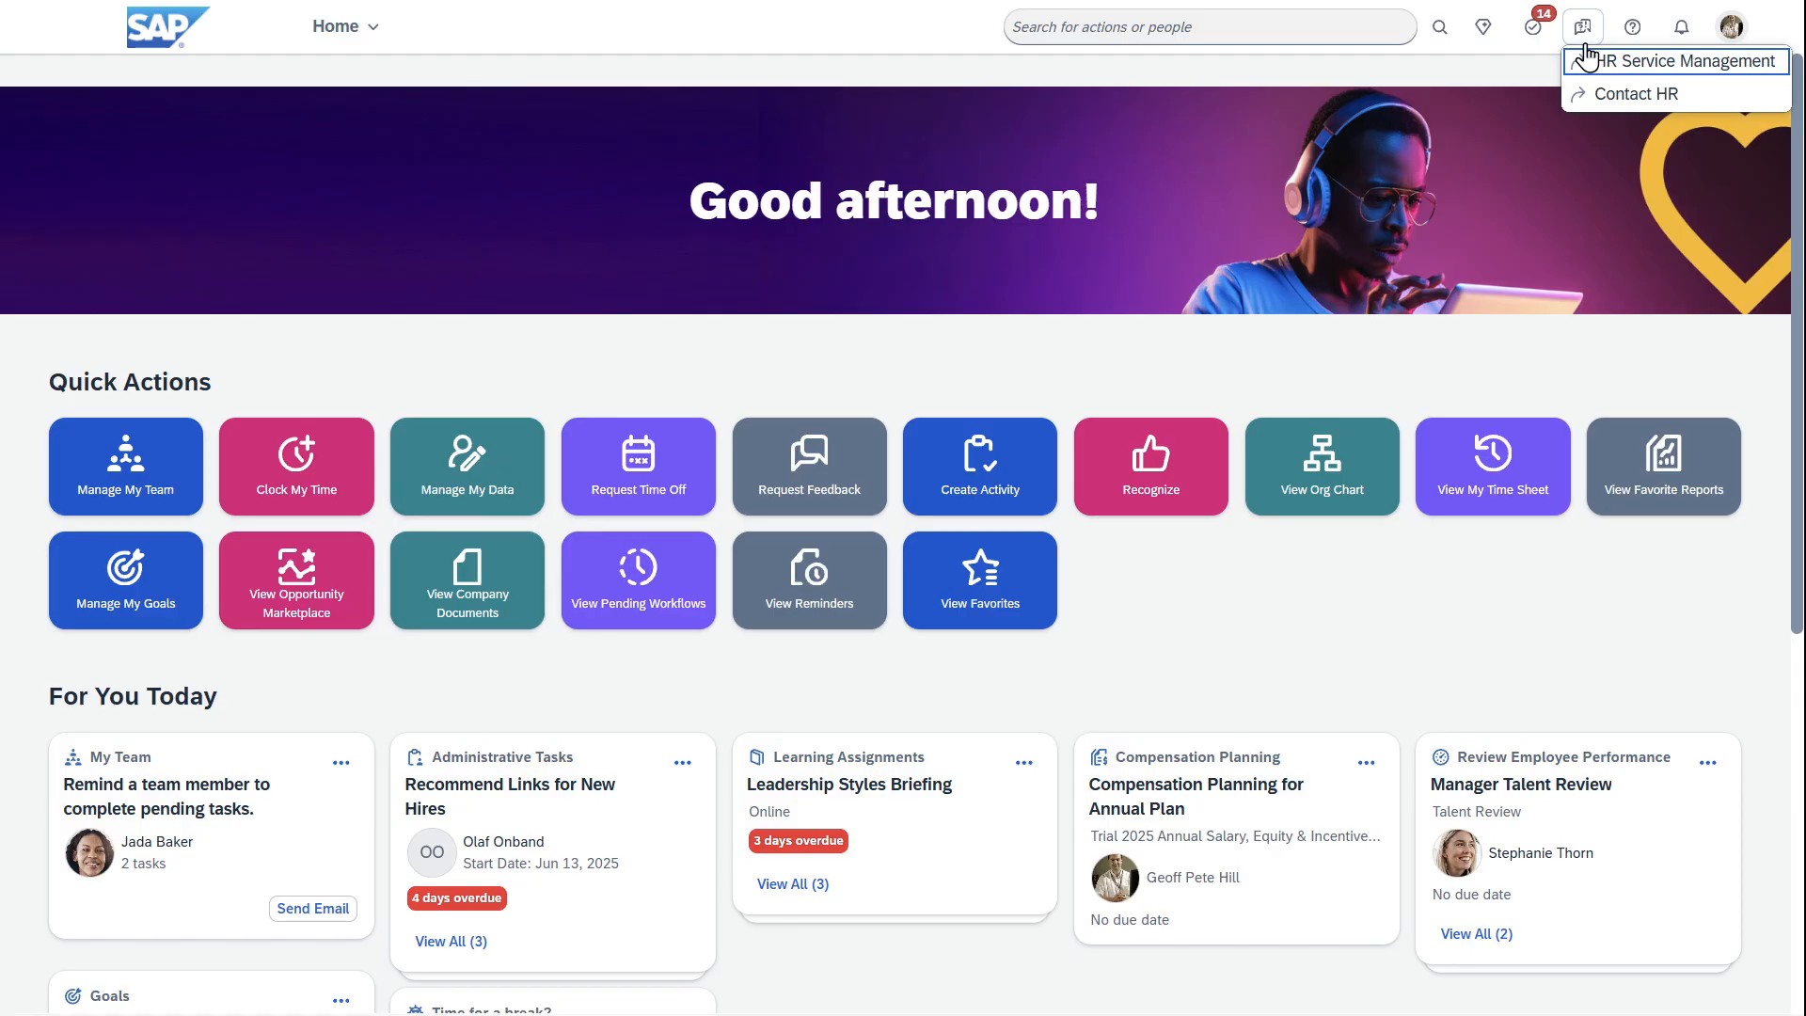
mouse_move(1633, 94)
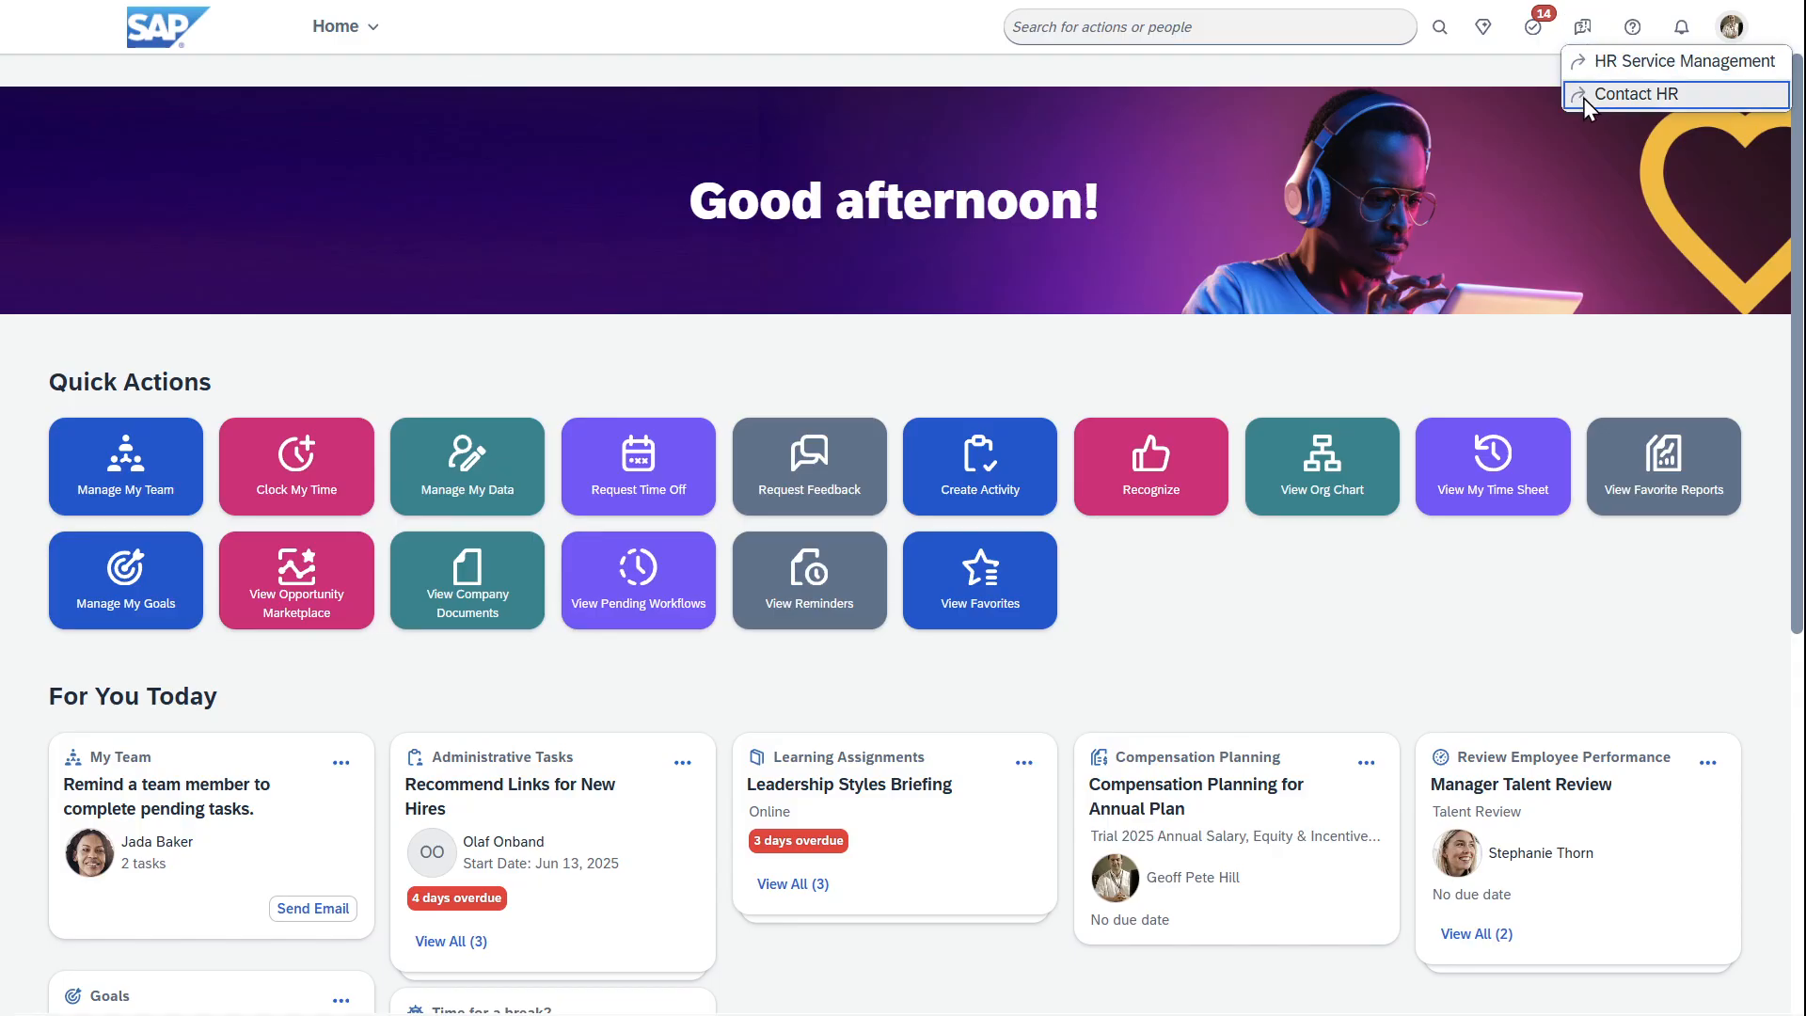
left_click(1648, 94)
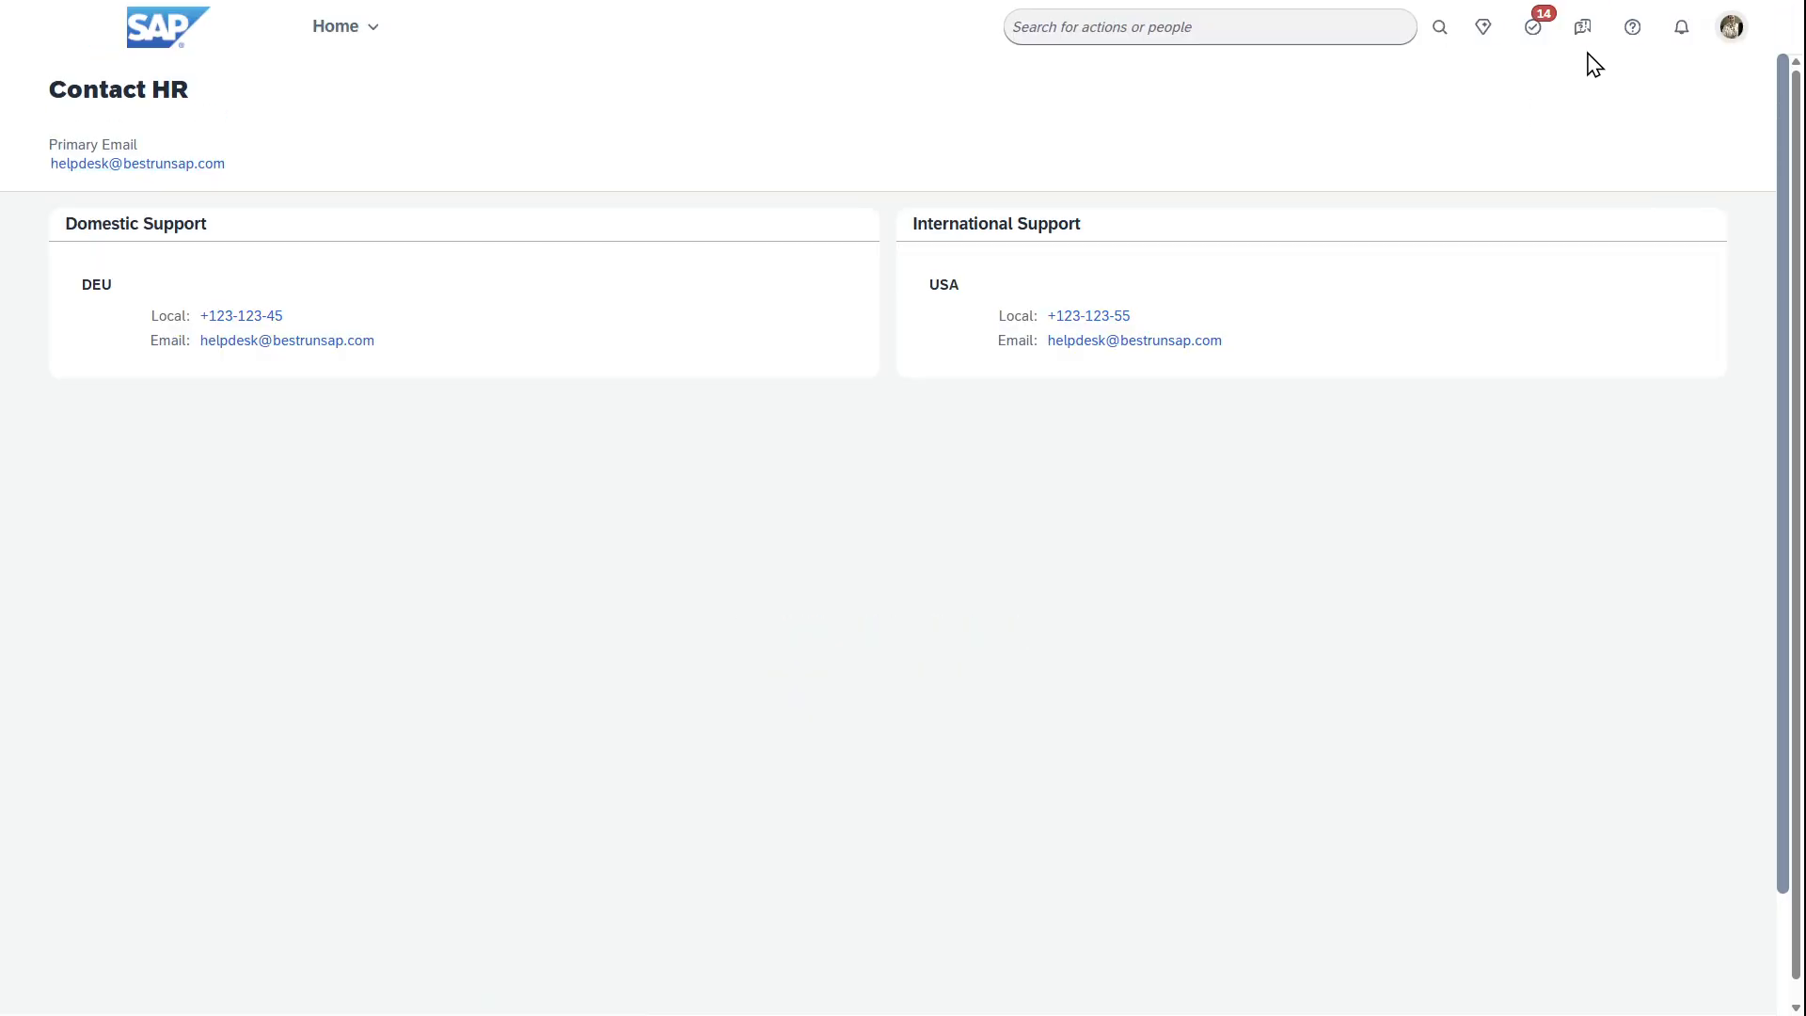
mouse_move(222, 226)
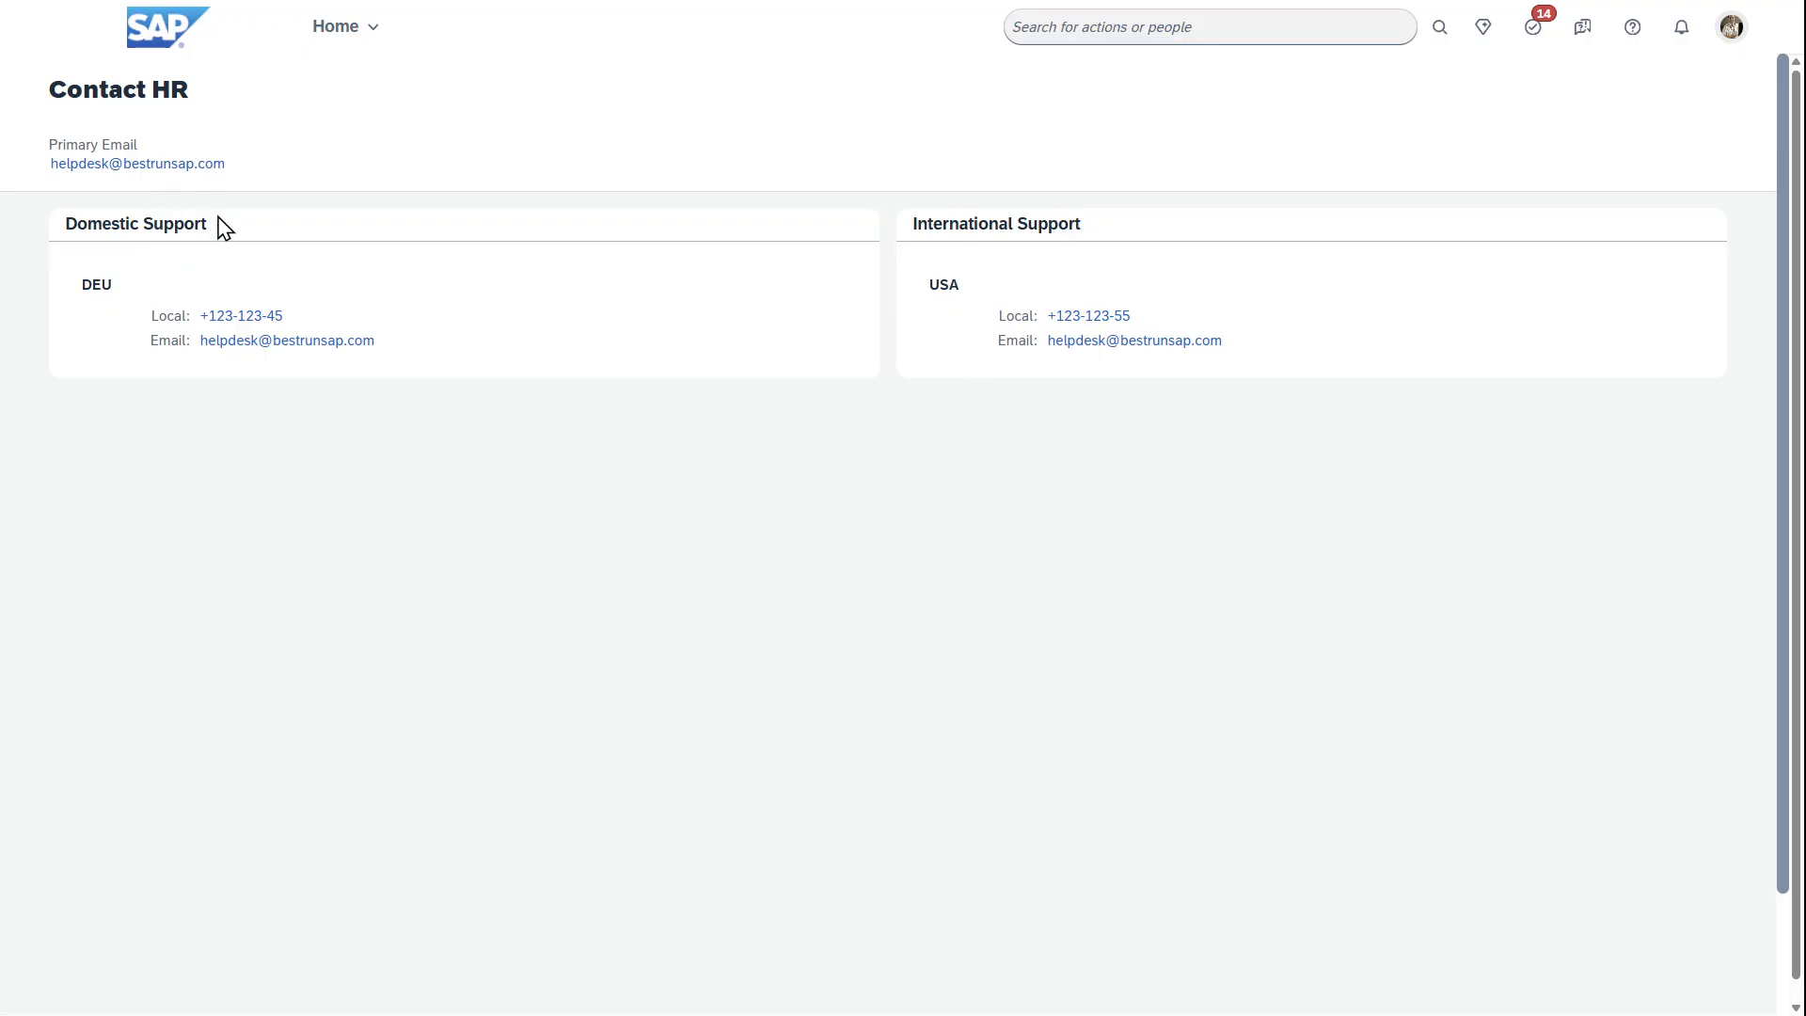
left_click(1581, 26)
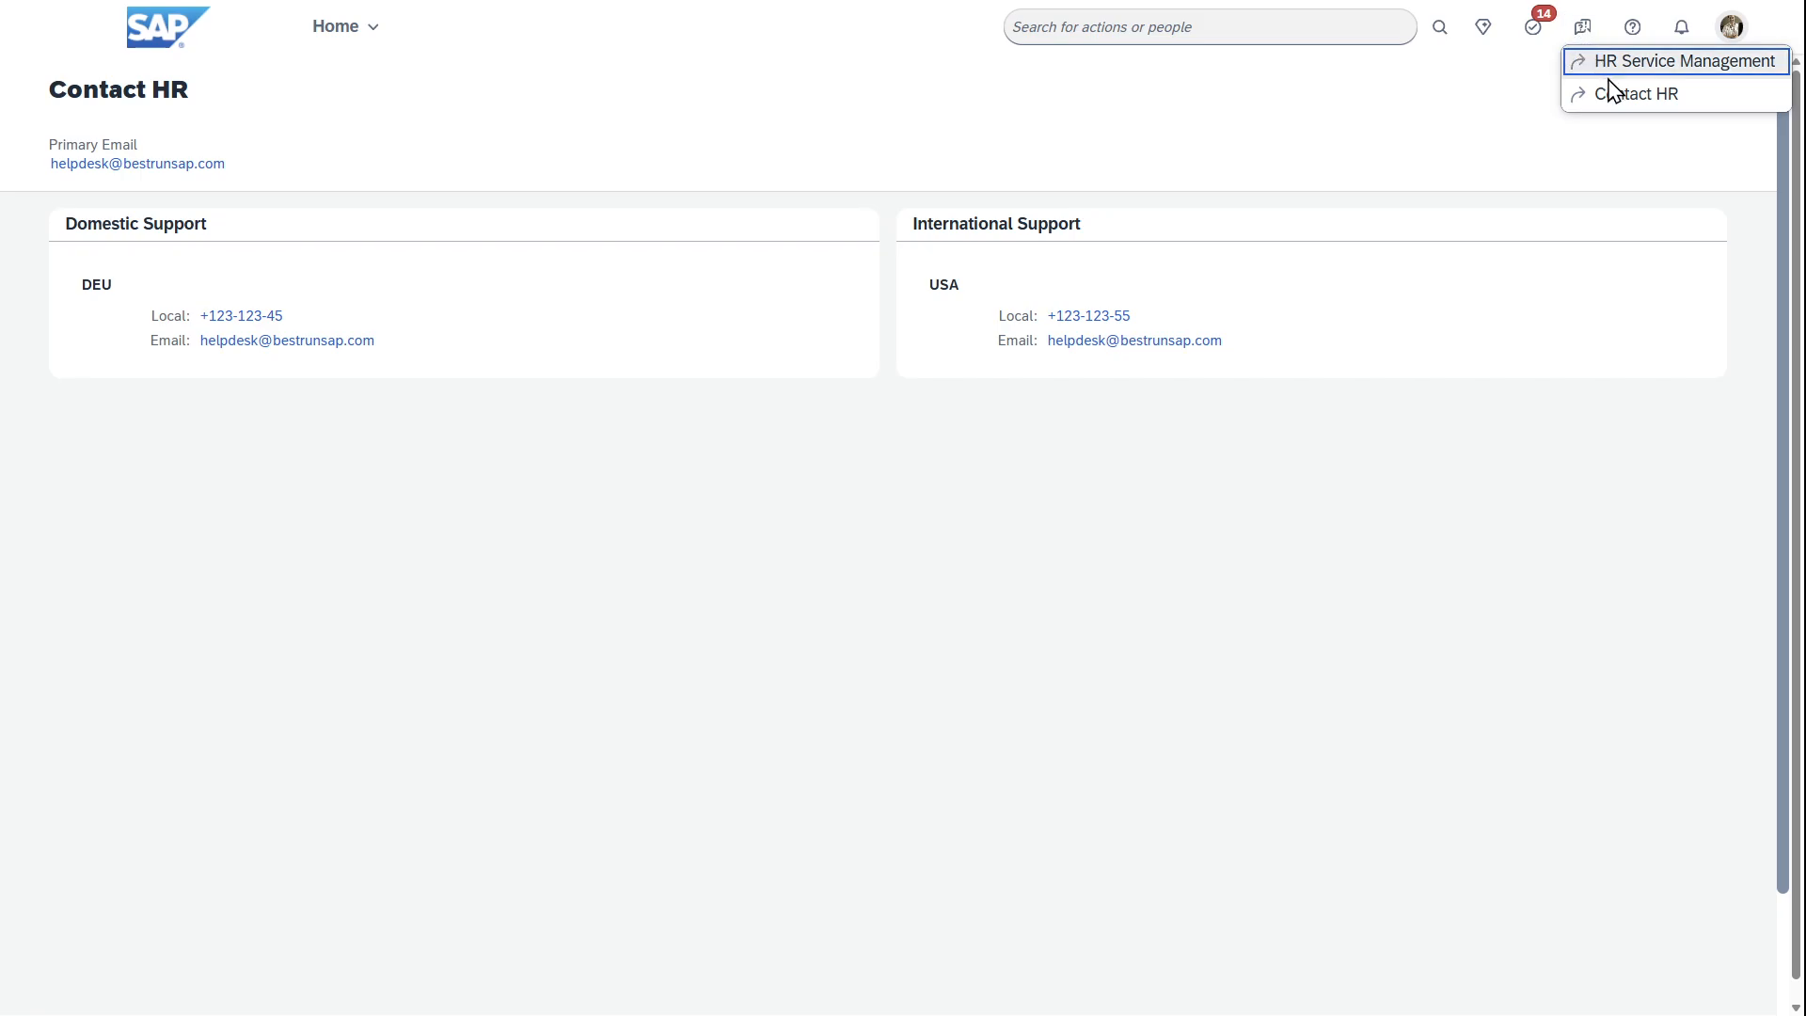
Filter My Cases in HR Service Management to Open and In Process, then start a new case.
left_click(1685, 62)
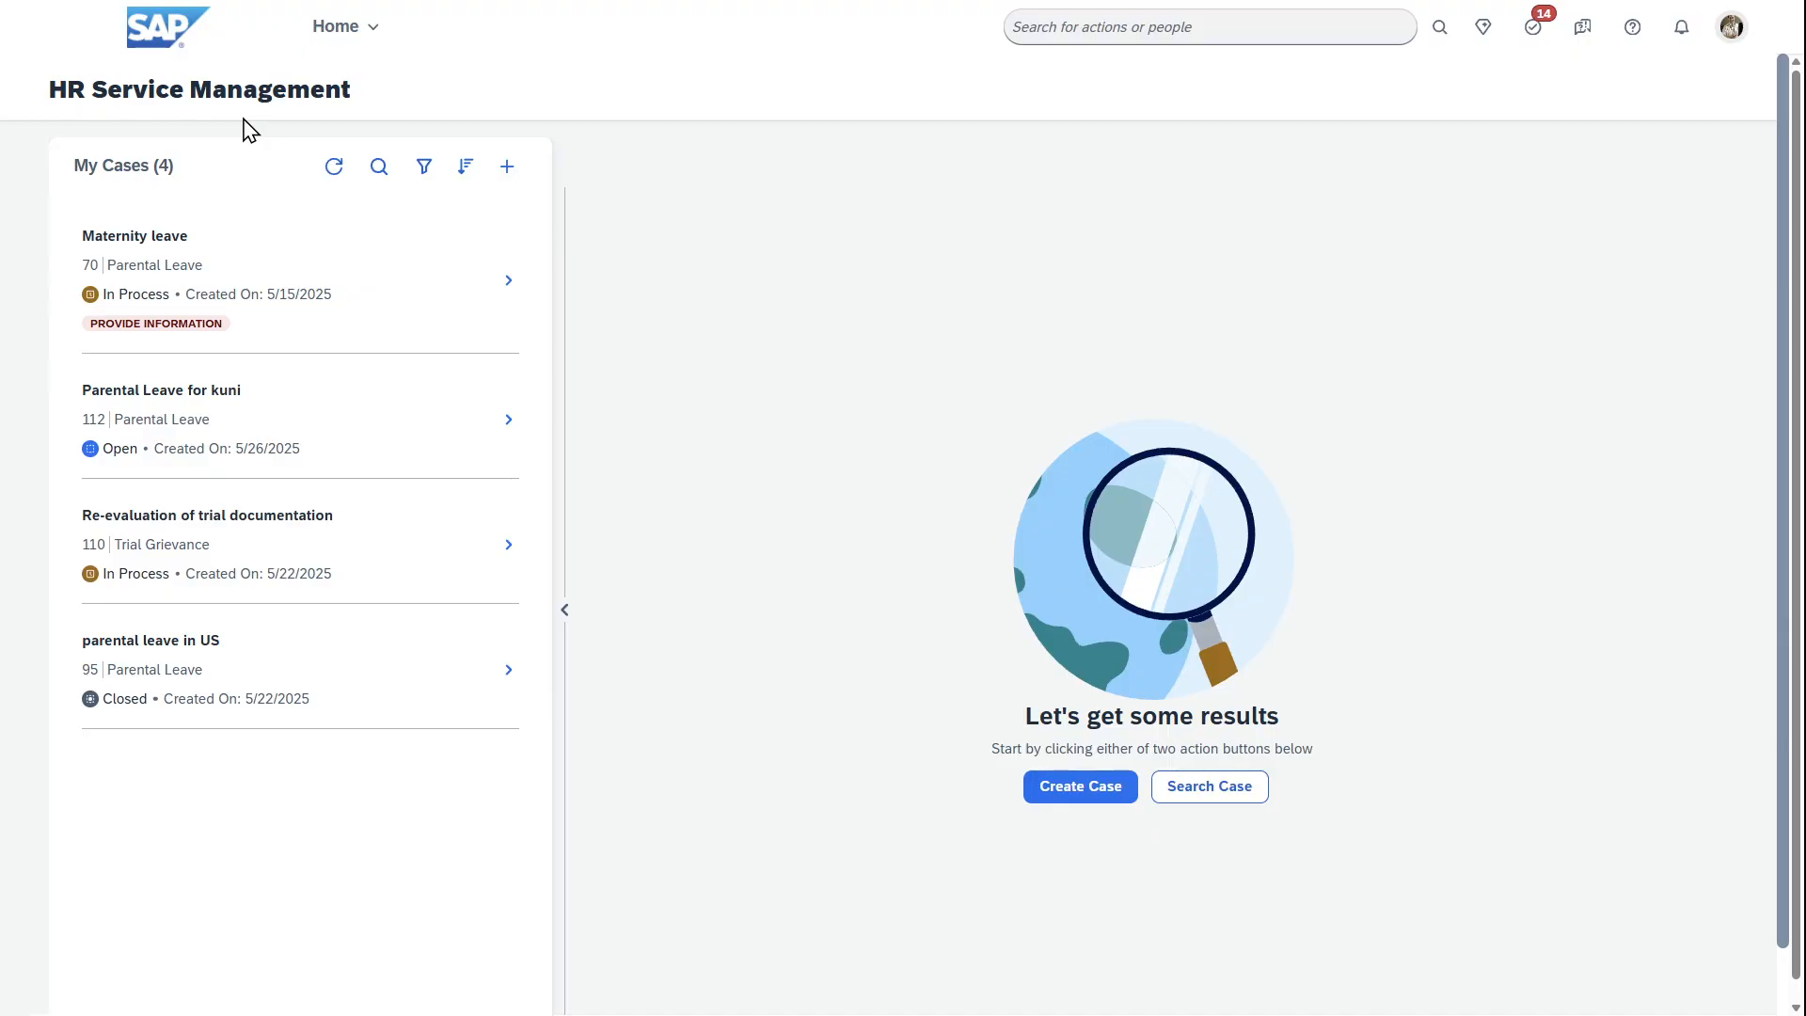
mouse_move(318, 128)
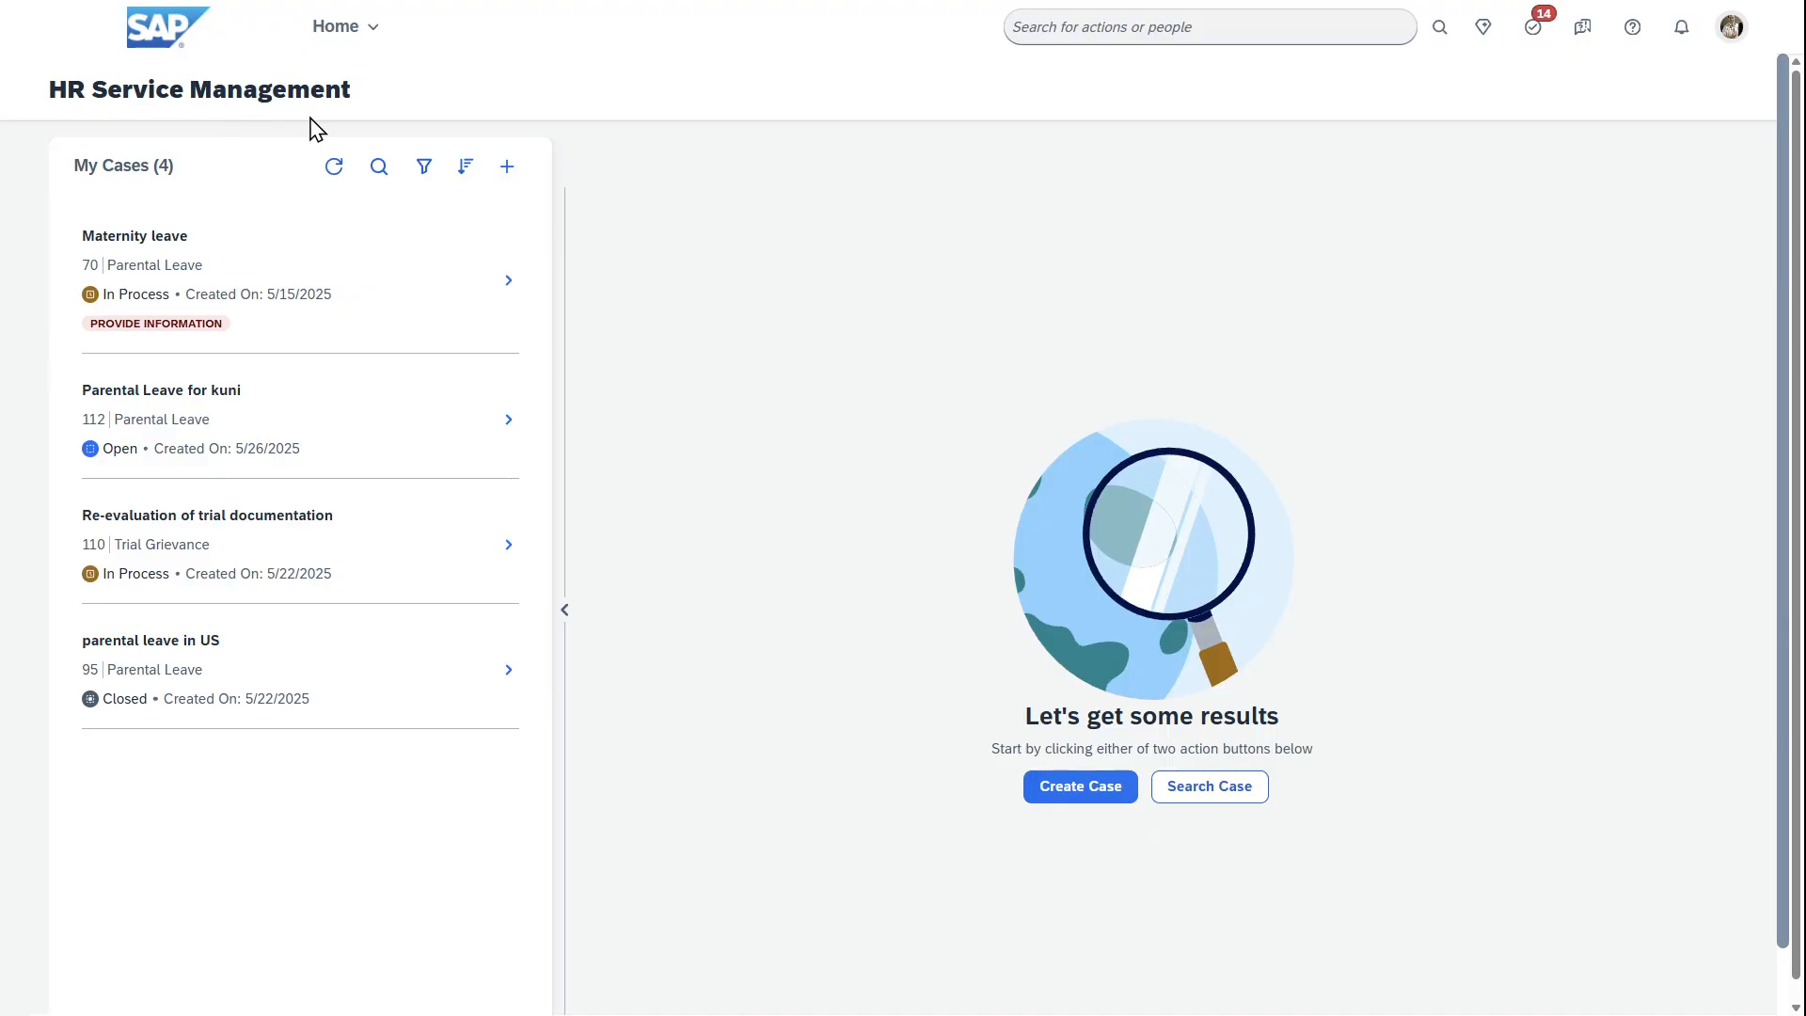
mouse_move(207, 115)
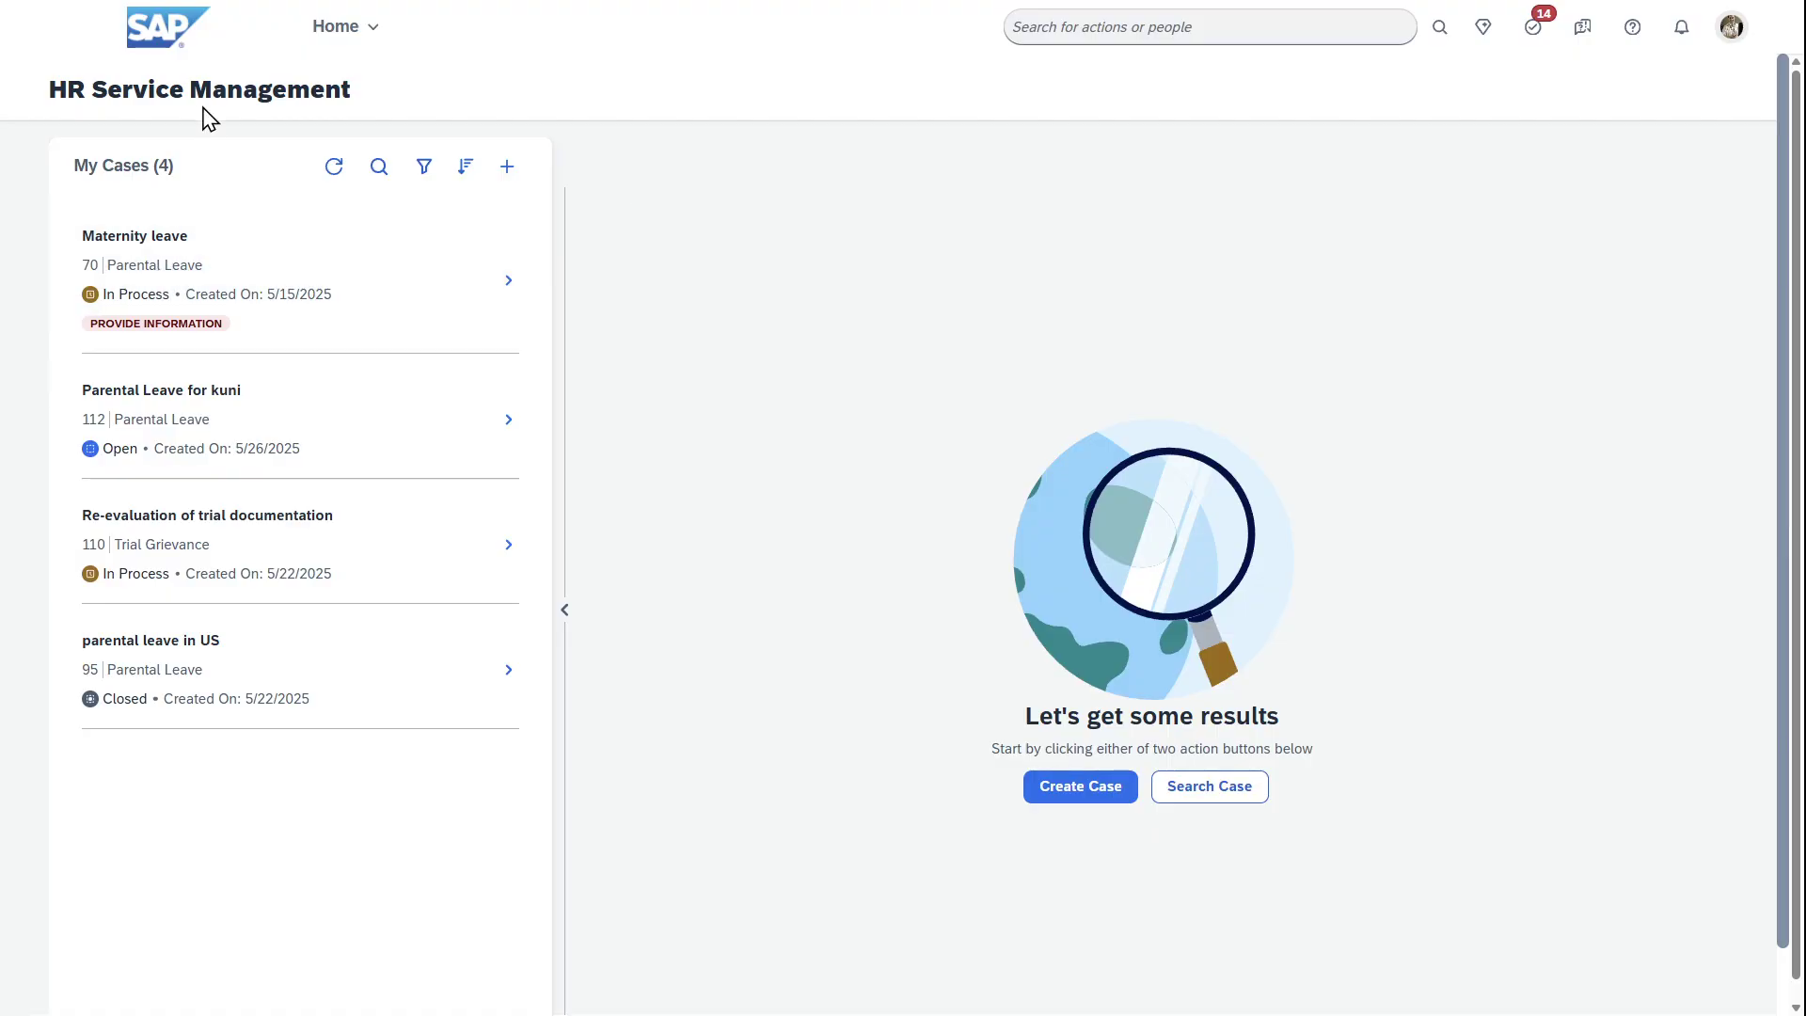
mouse_move(422, 166)
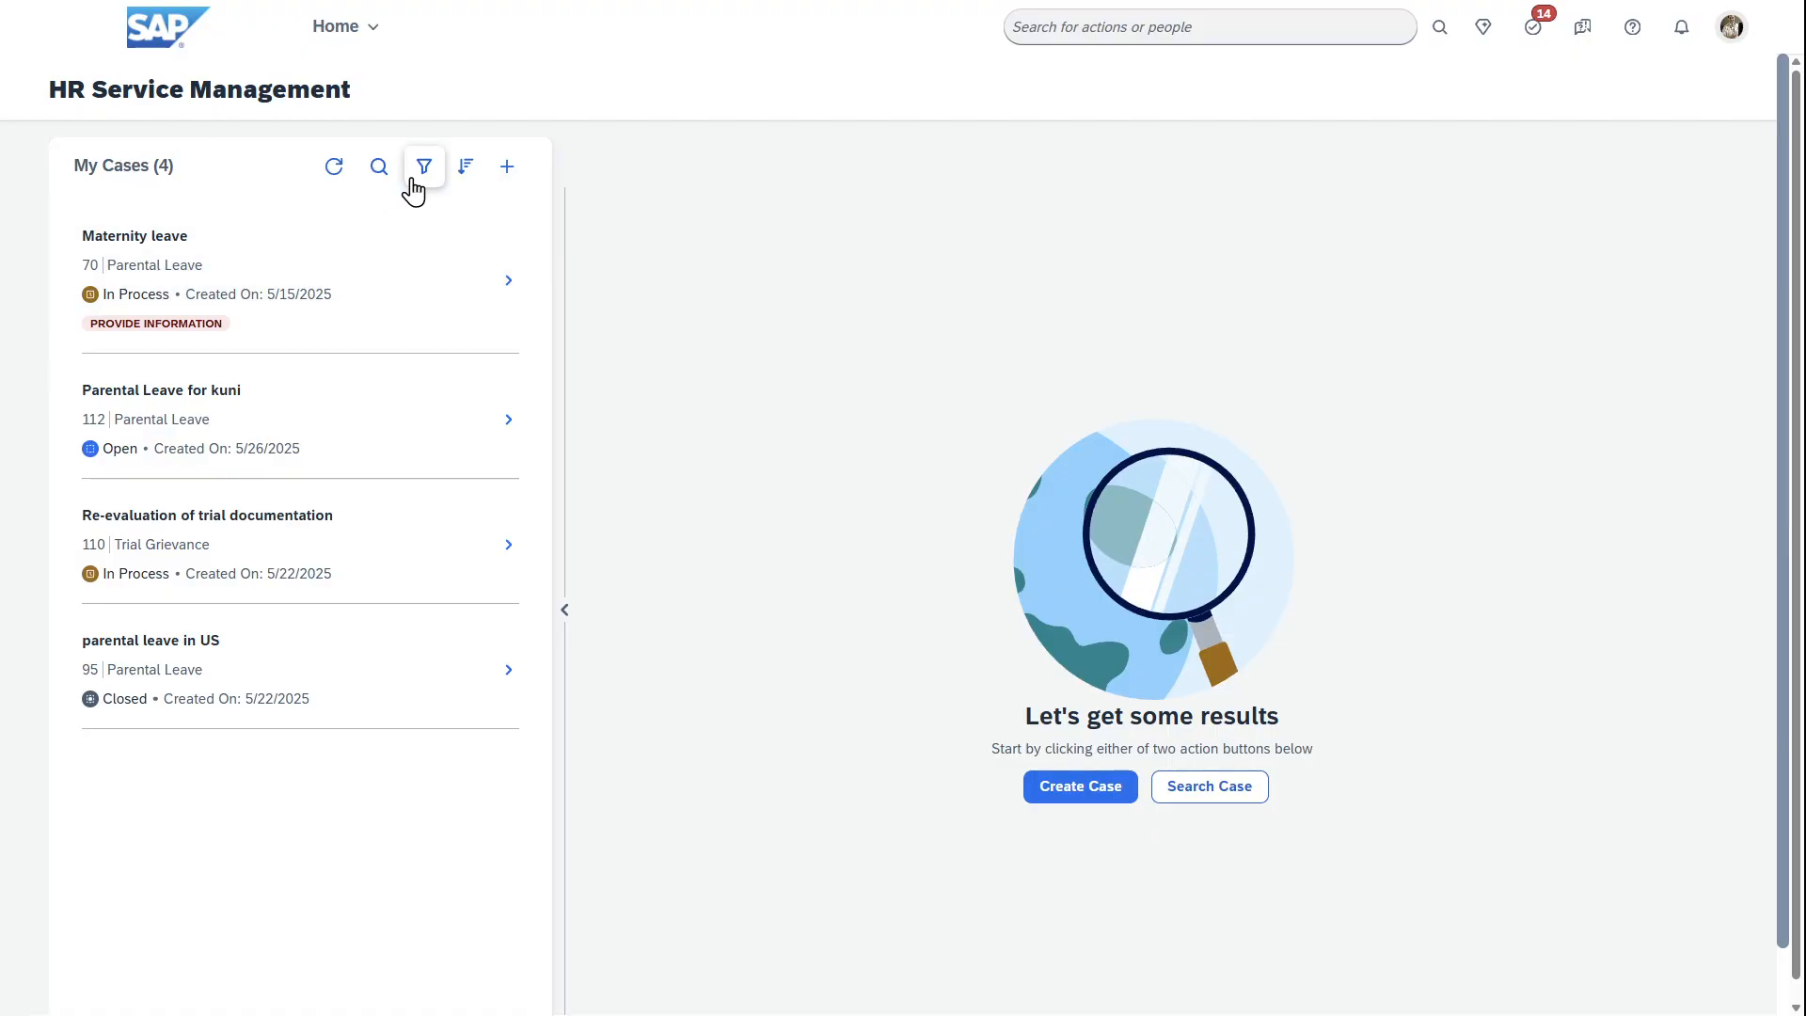
left_click(422, 166)
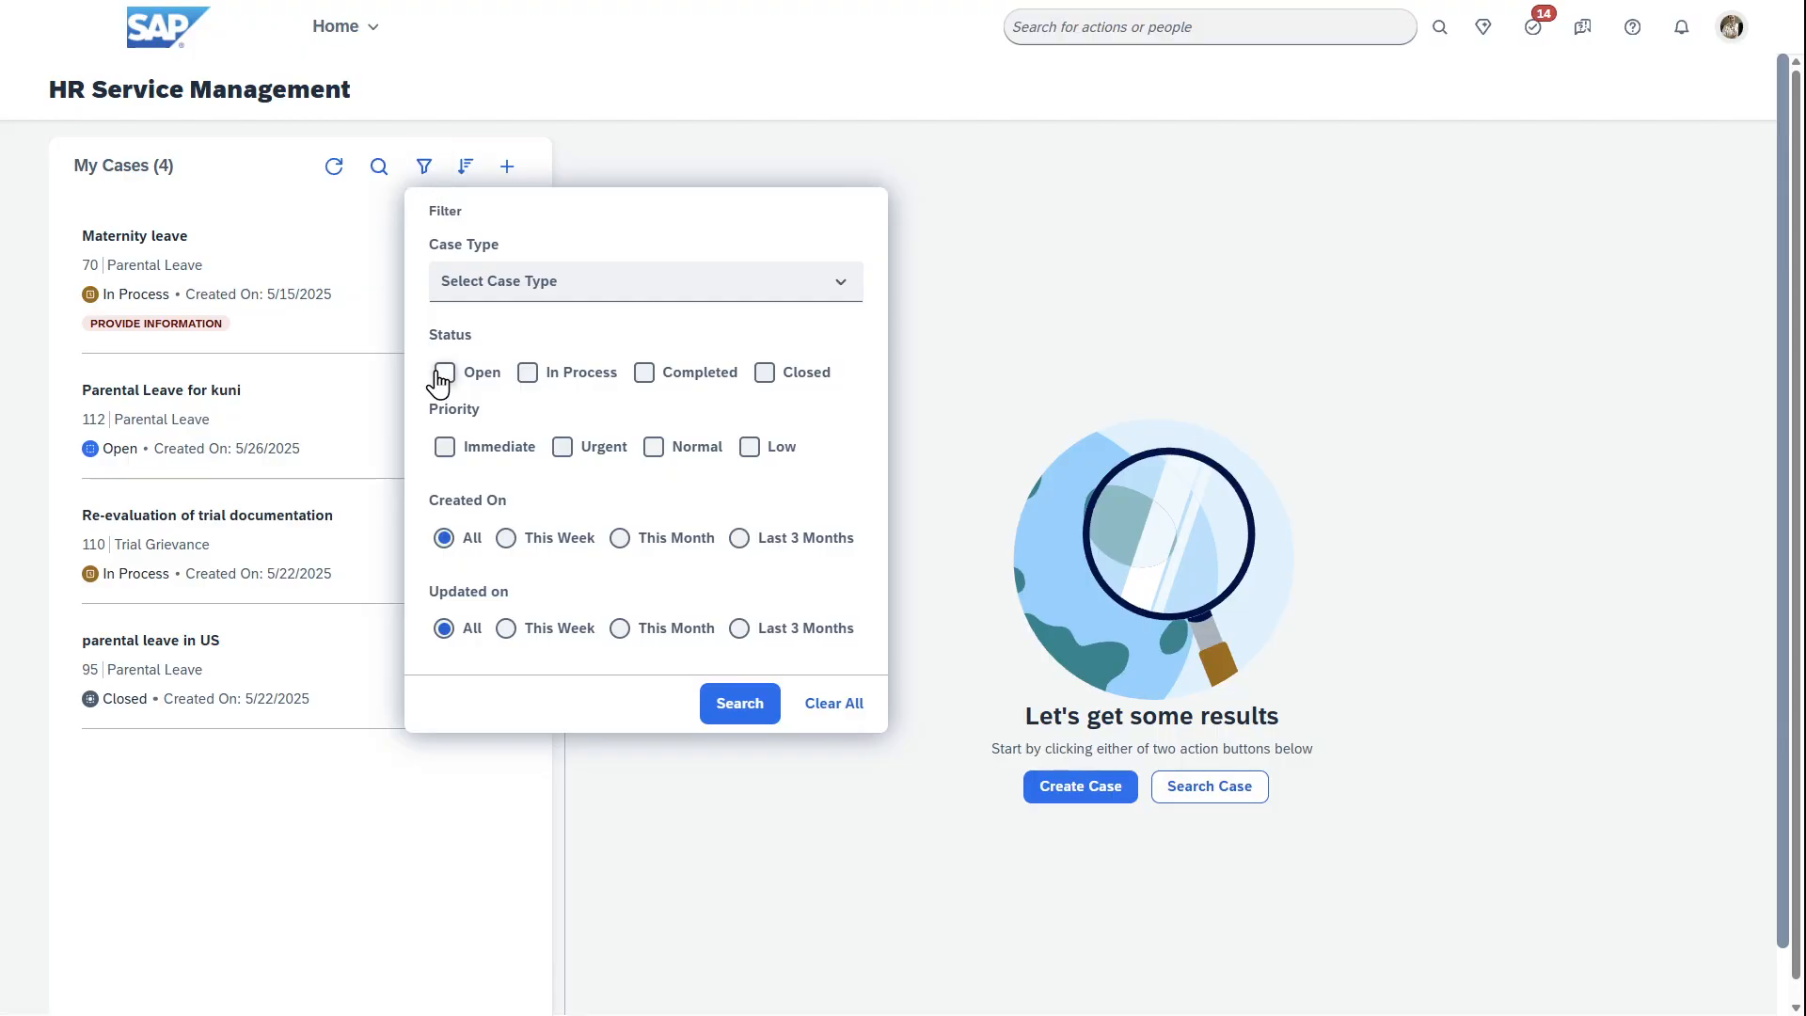
left_click(739, 703)
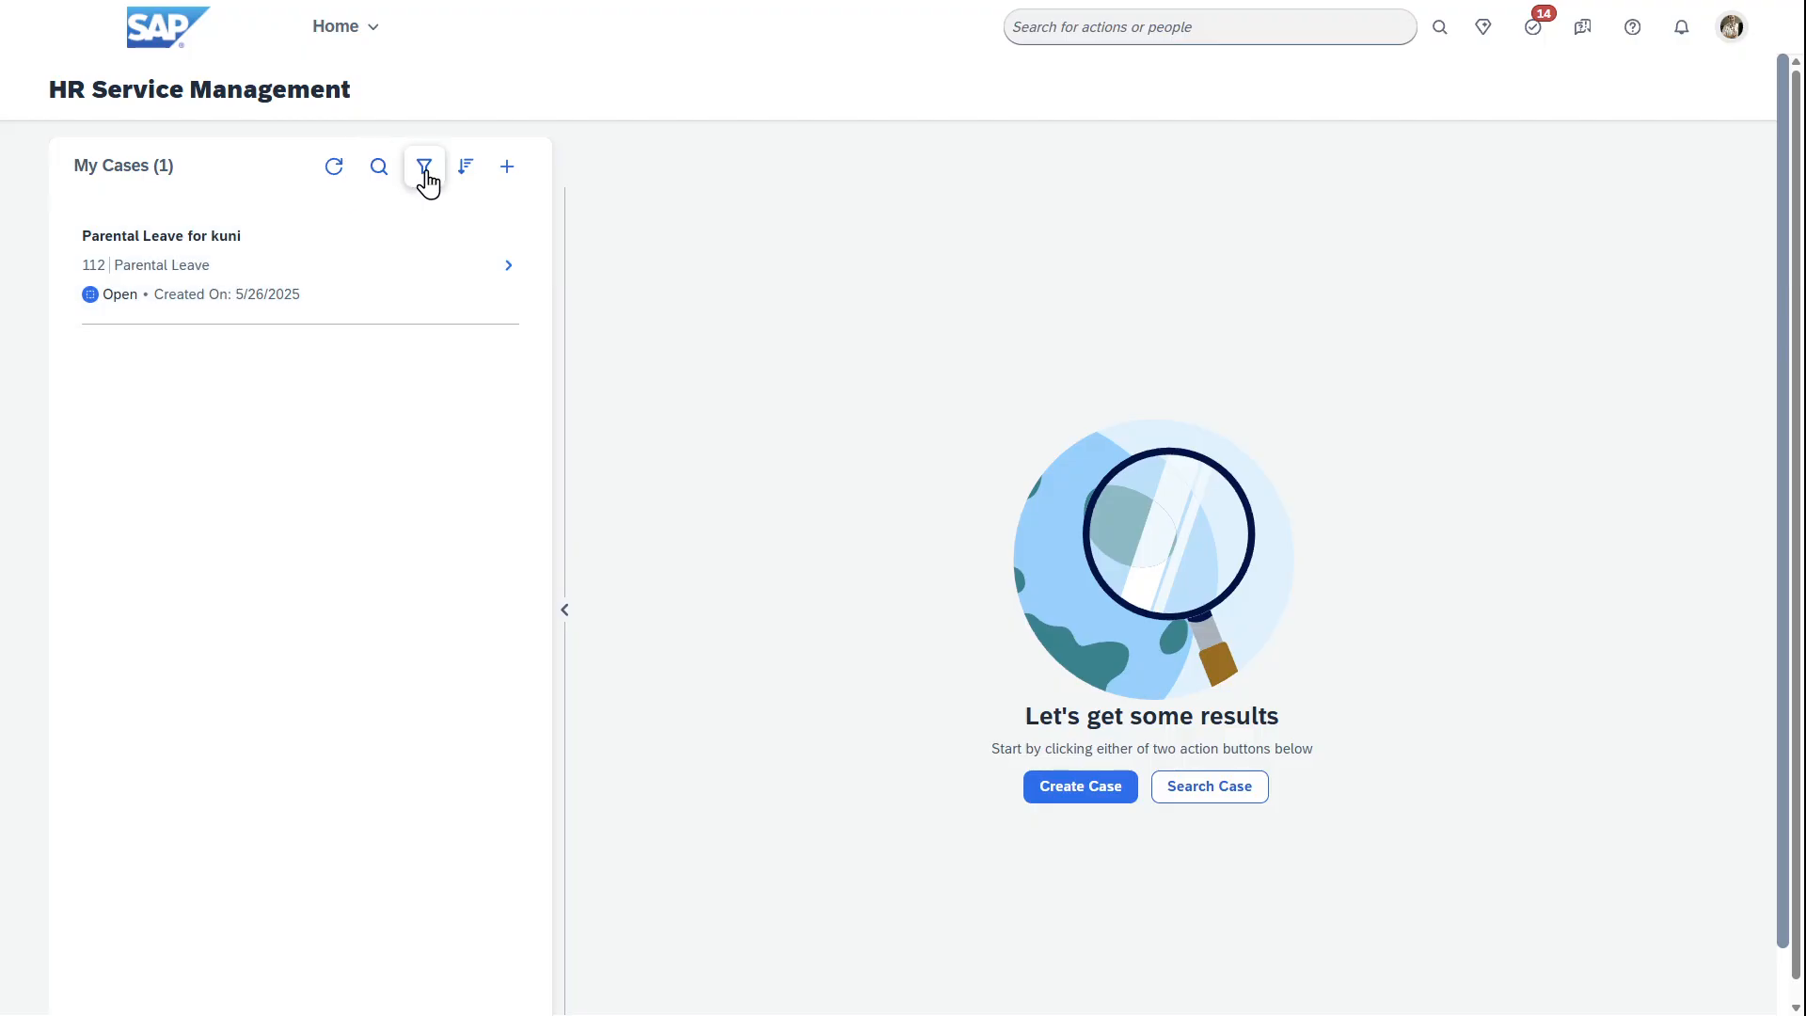
left_click(424, 165)
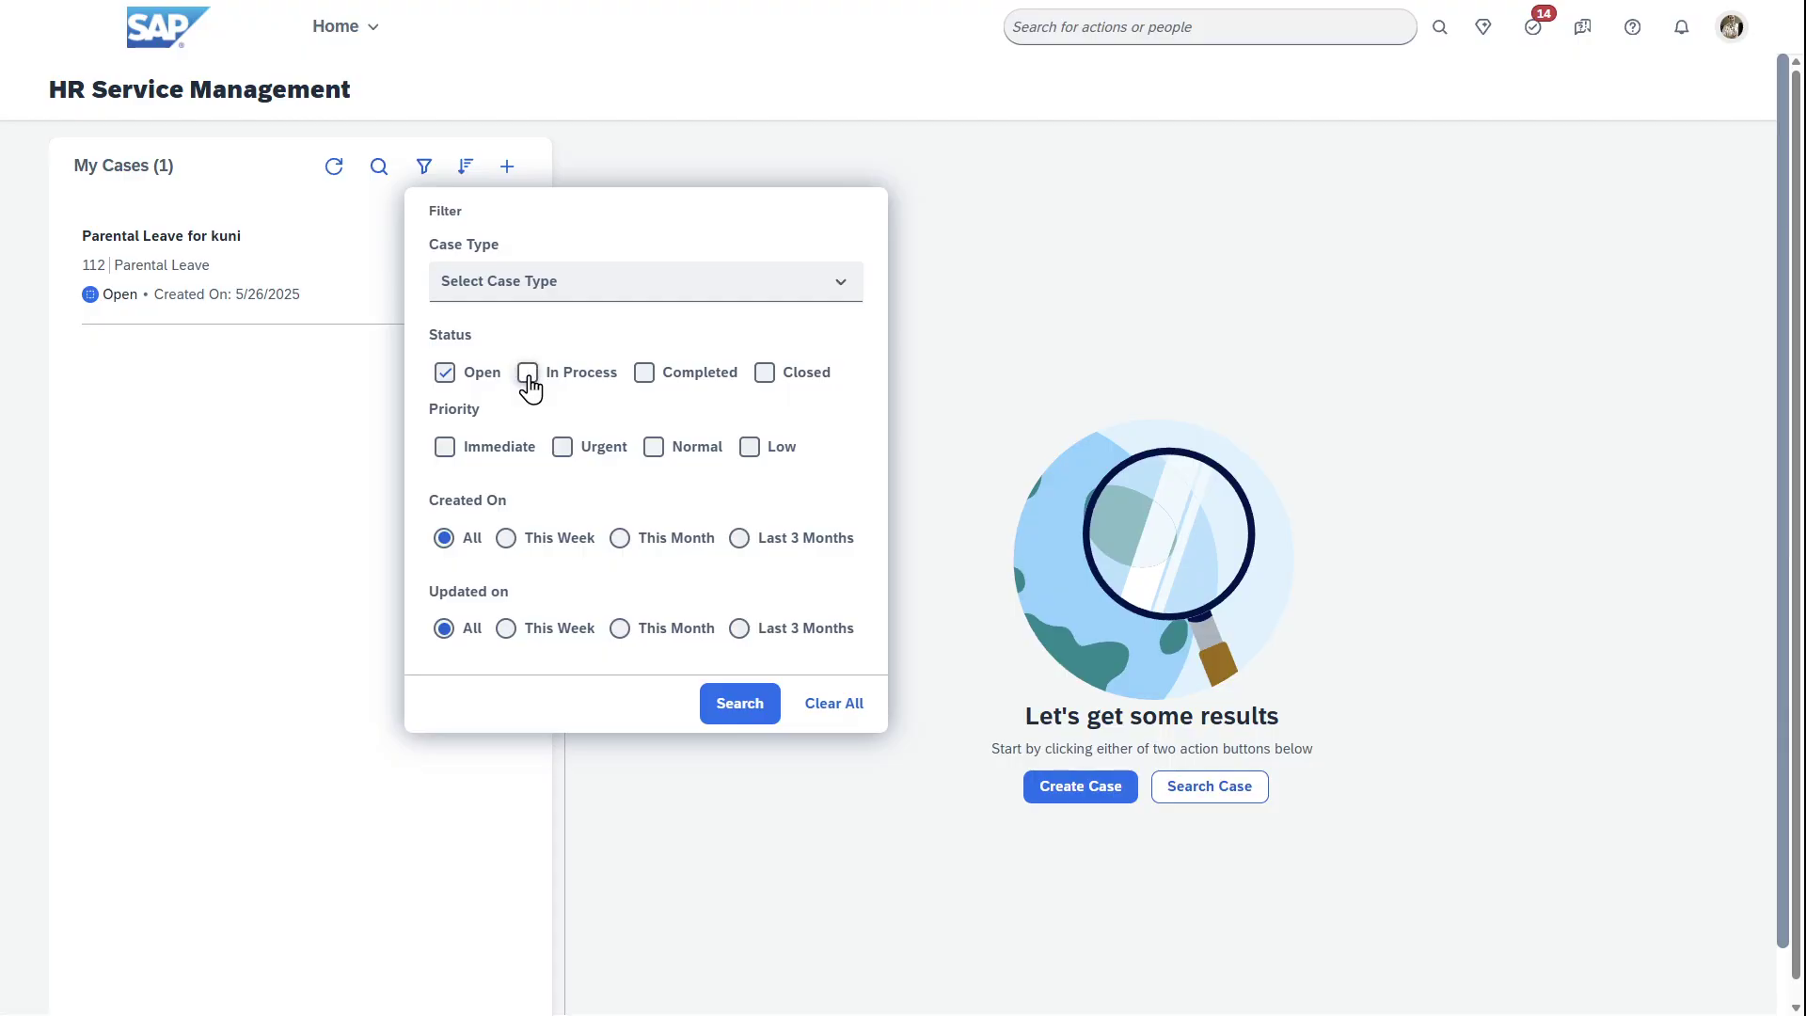
left_click(739, 703)
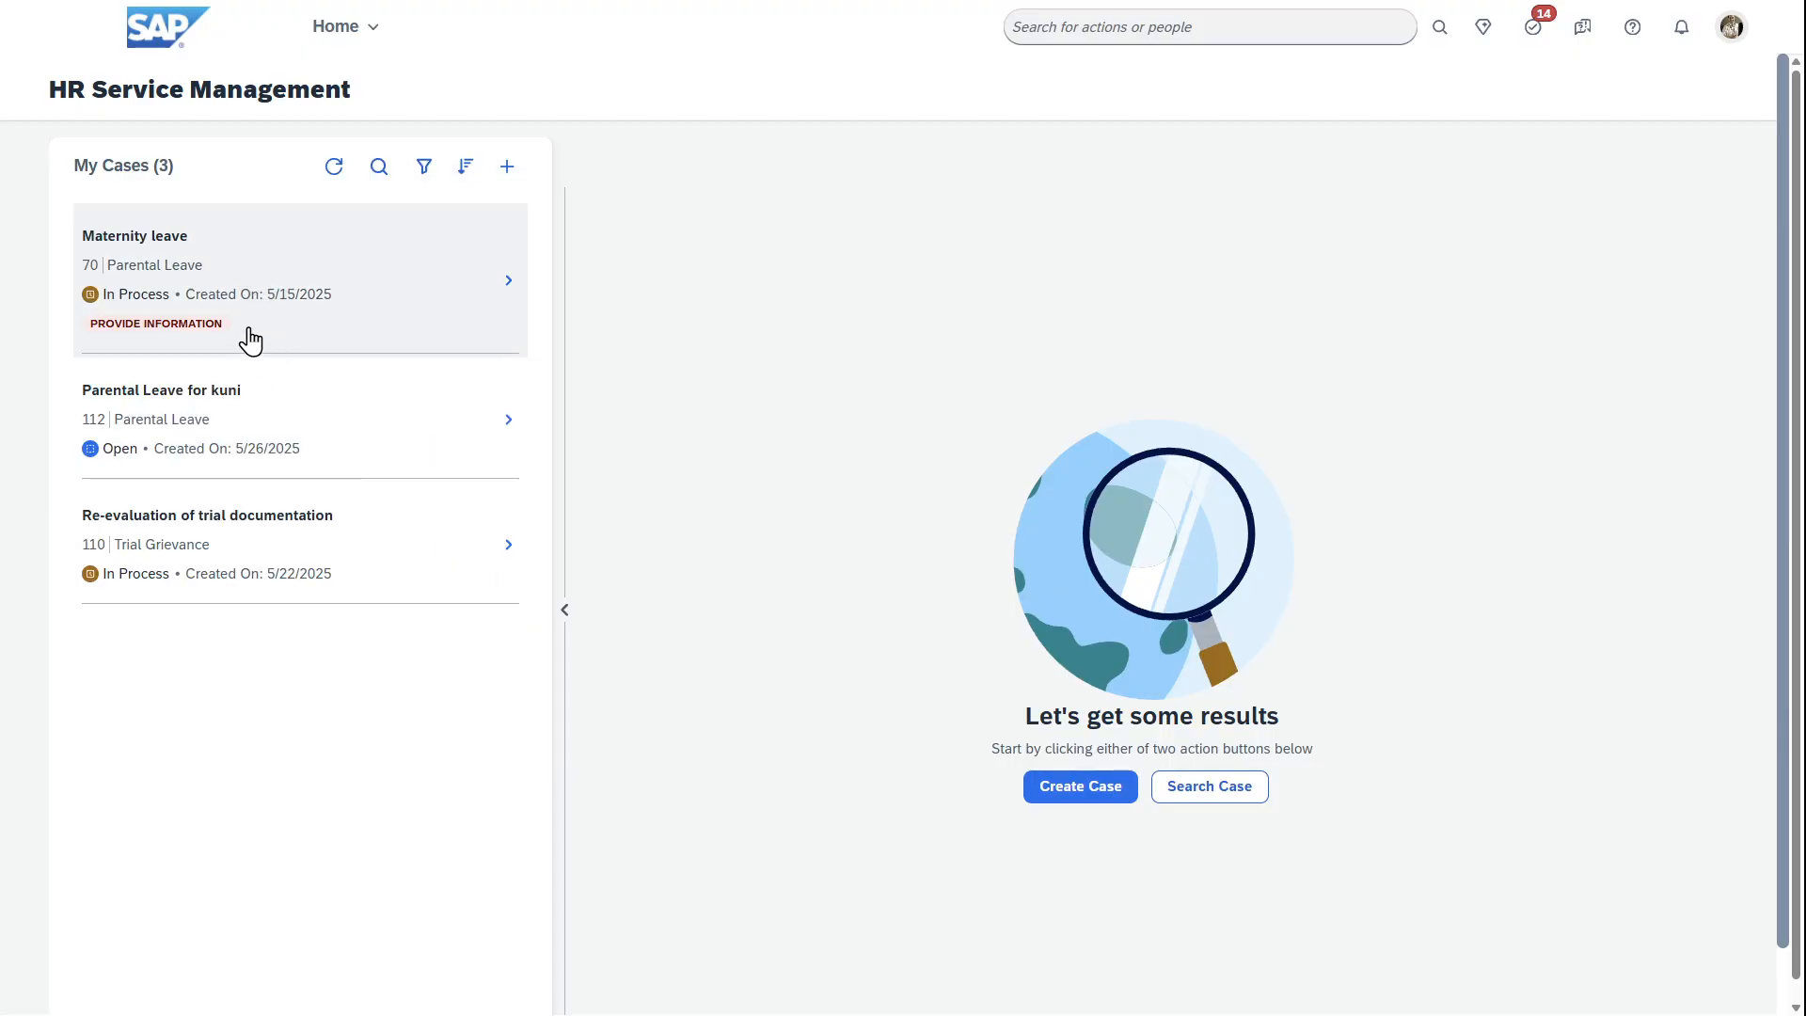
mouse_move(451, 257)
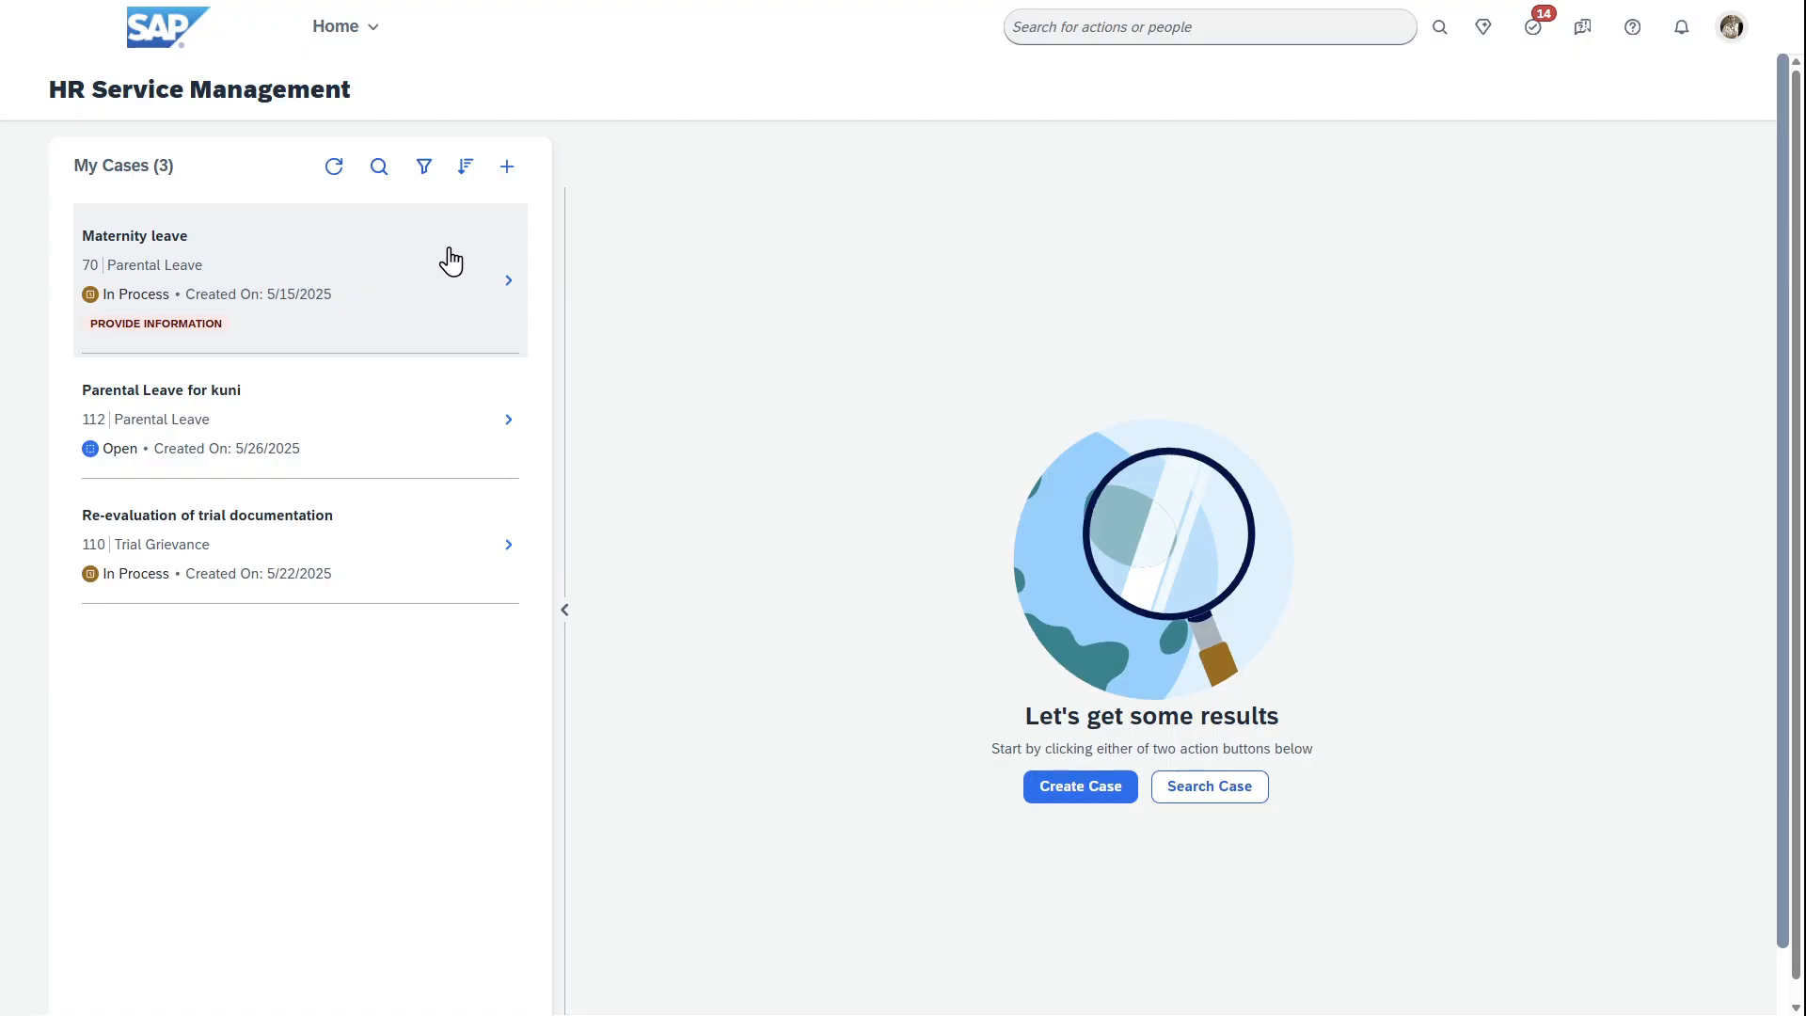
left_click(1078, 786)
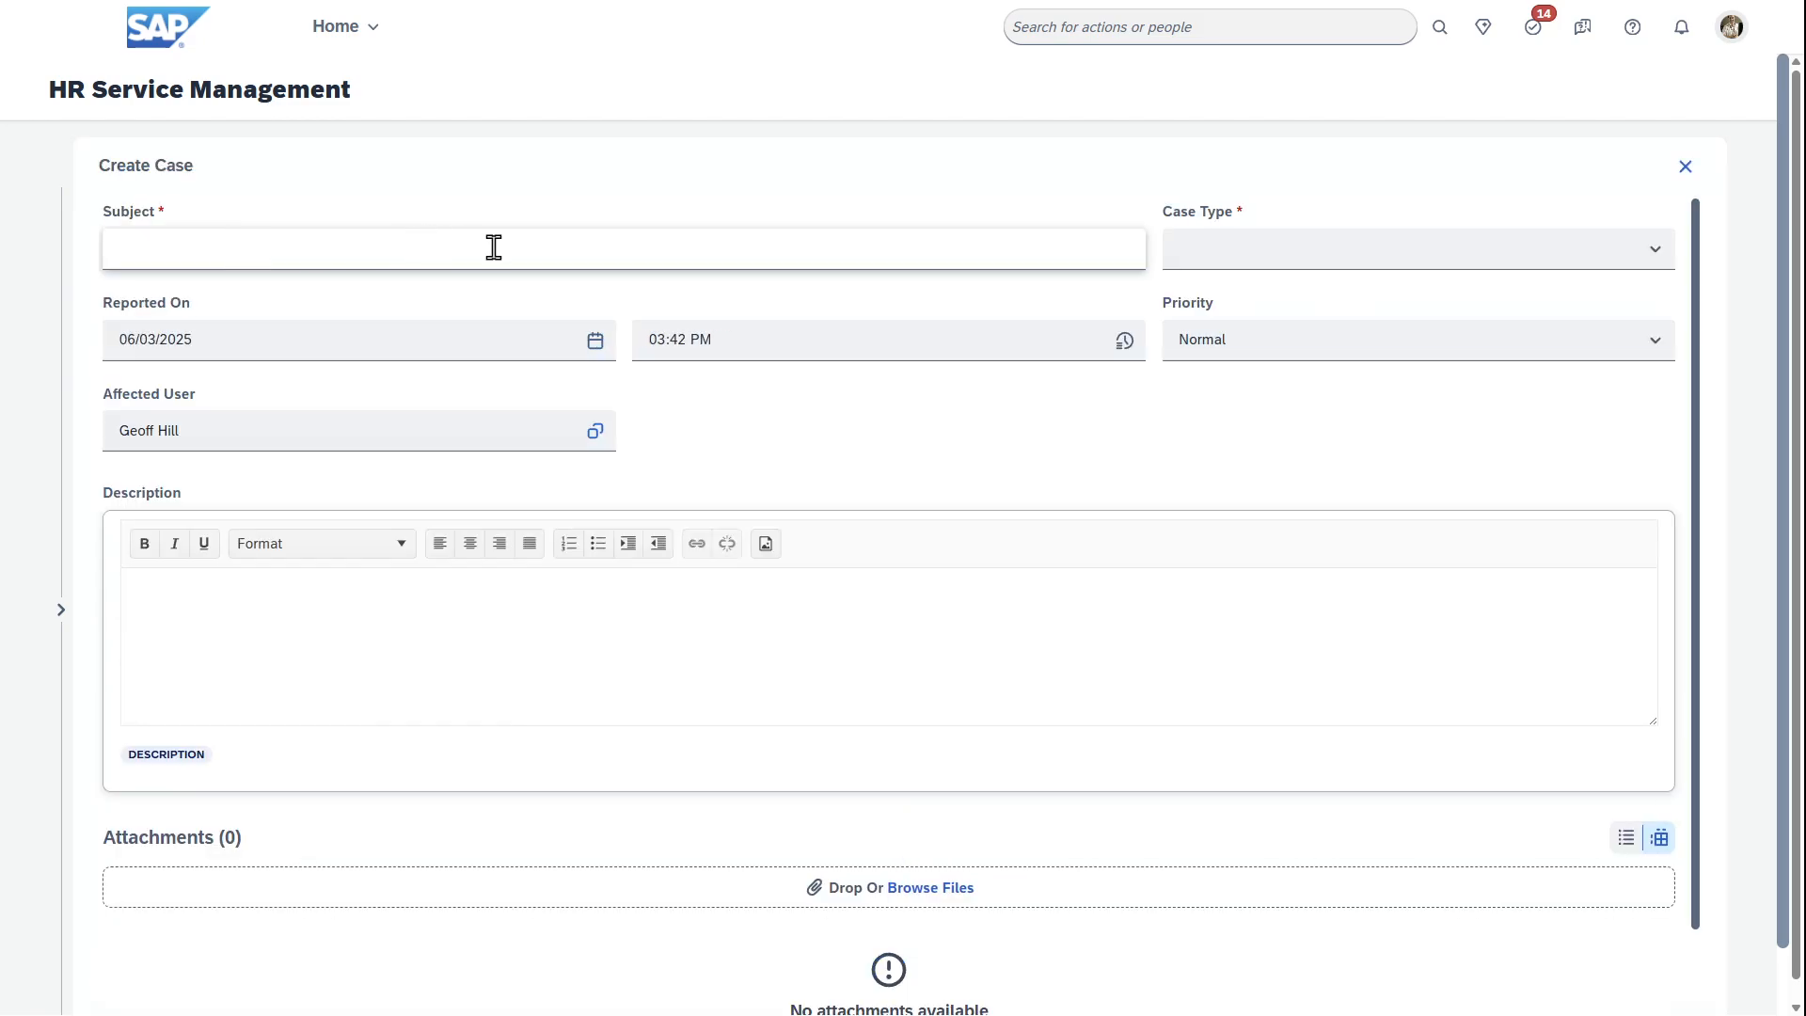
Set case type Parental Leave with subject 'US Parental Leave Notificaton'.
left_click(626, 249)
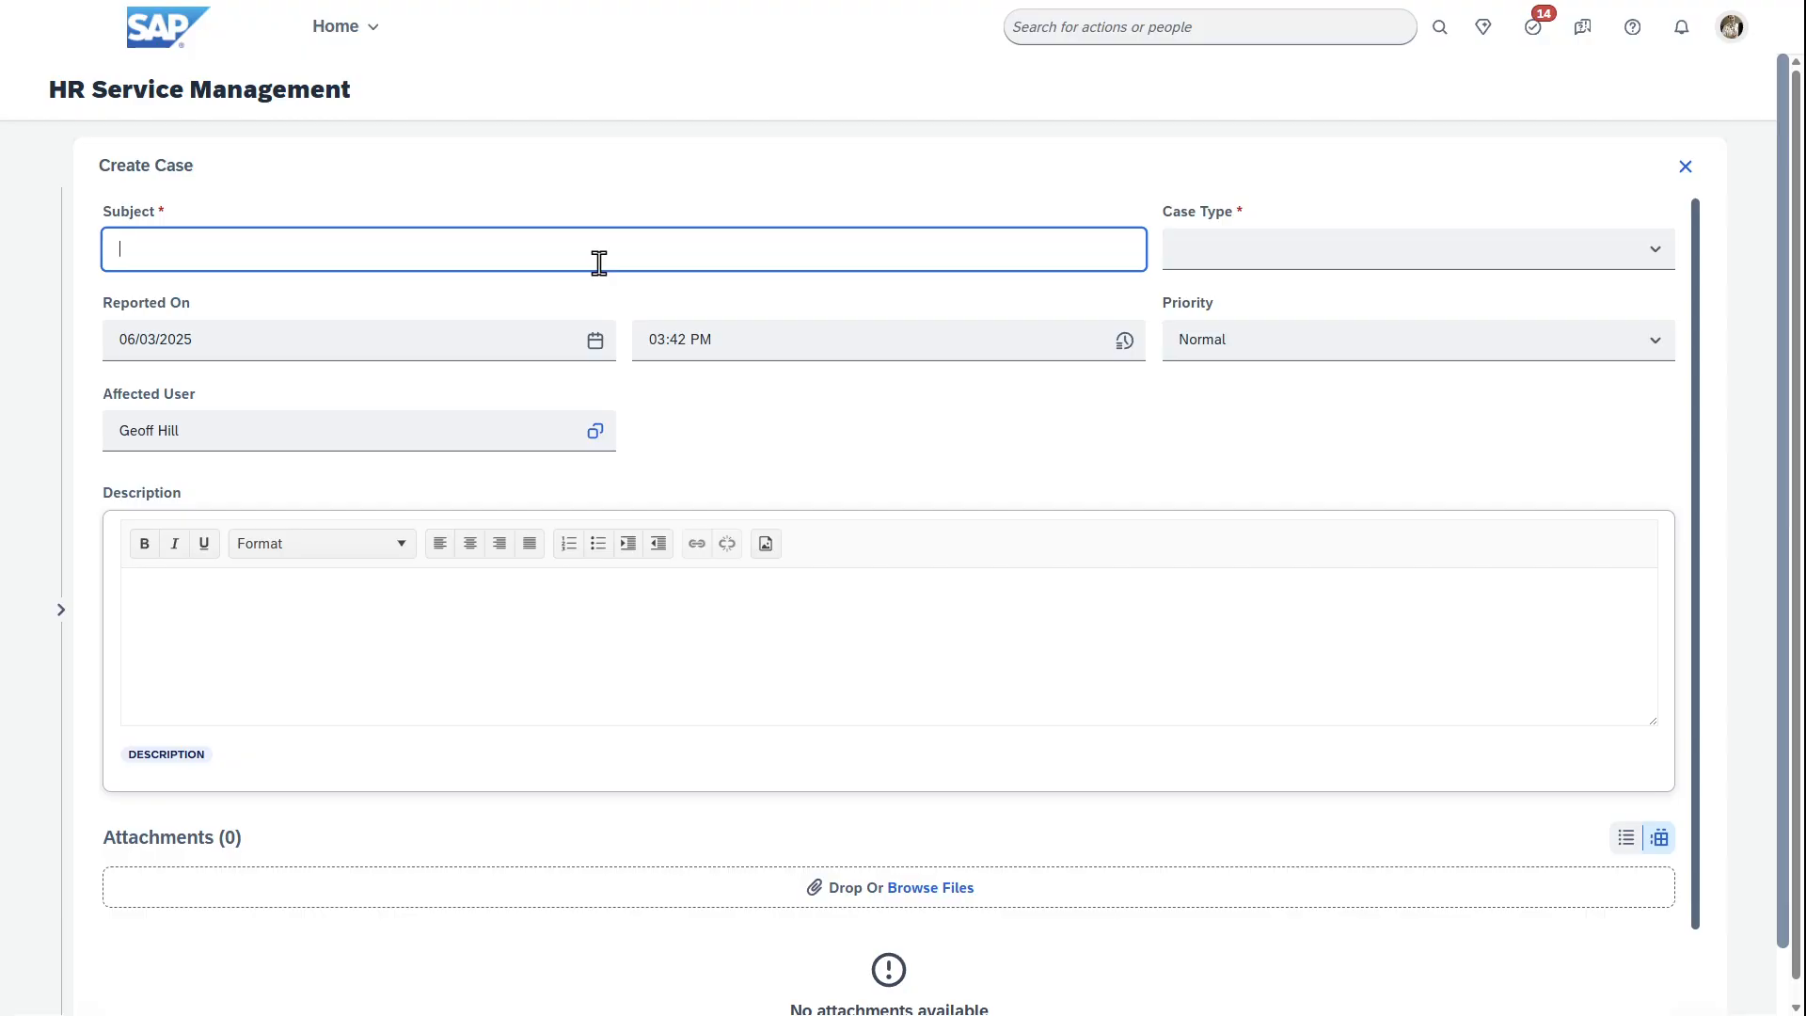
mouse_move(1336, 221)
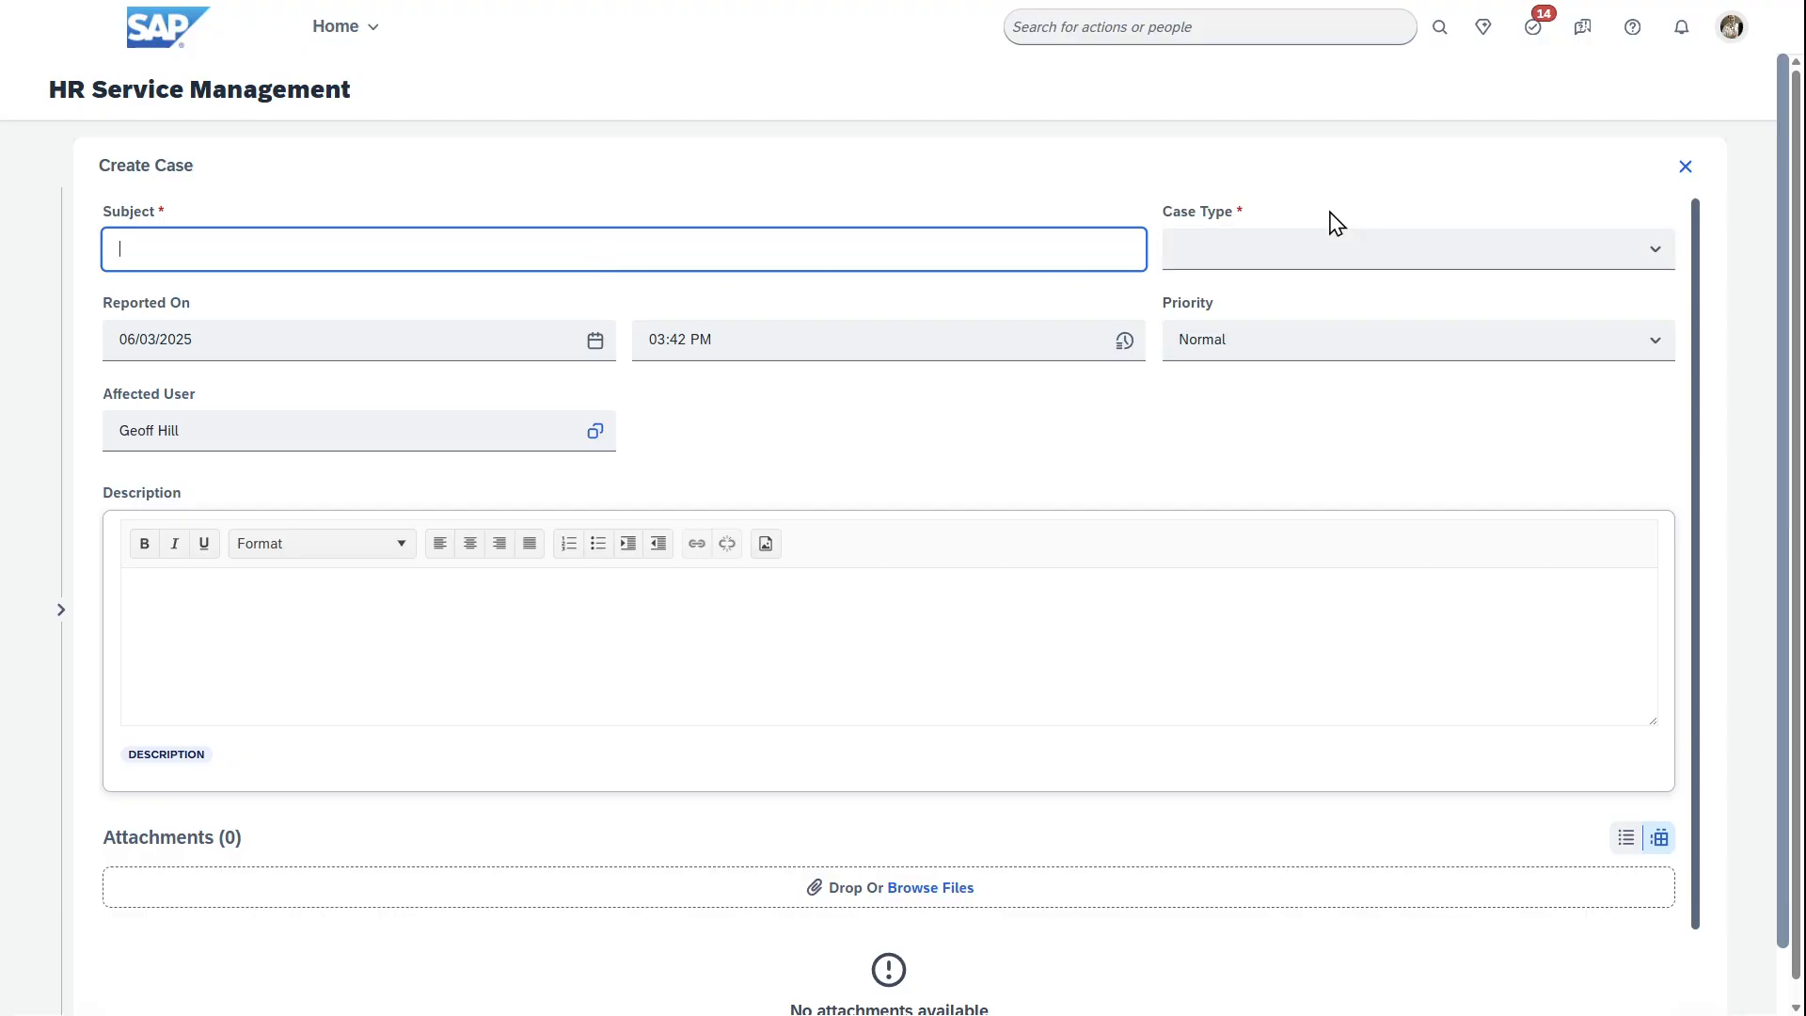
left_click(1415, 248)
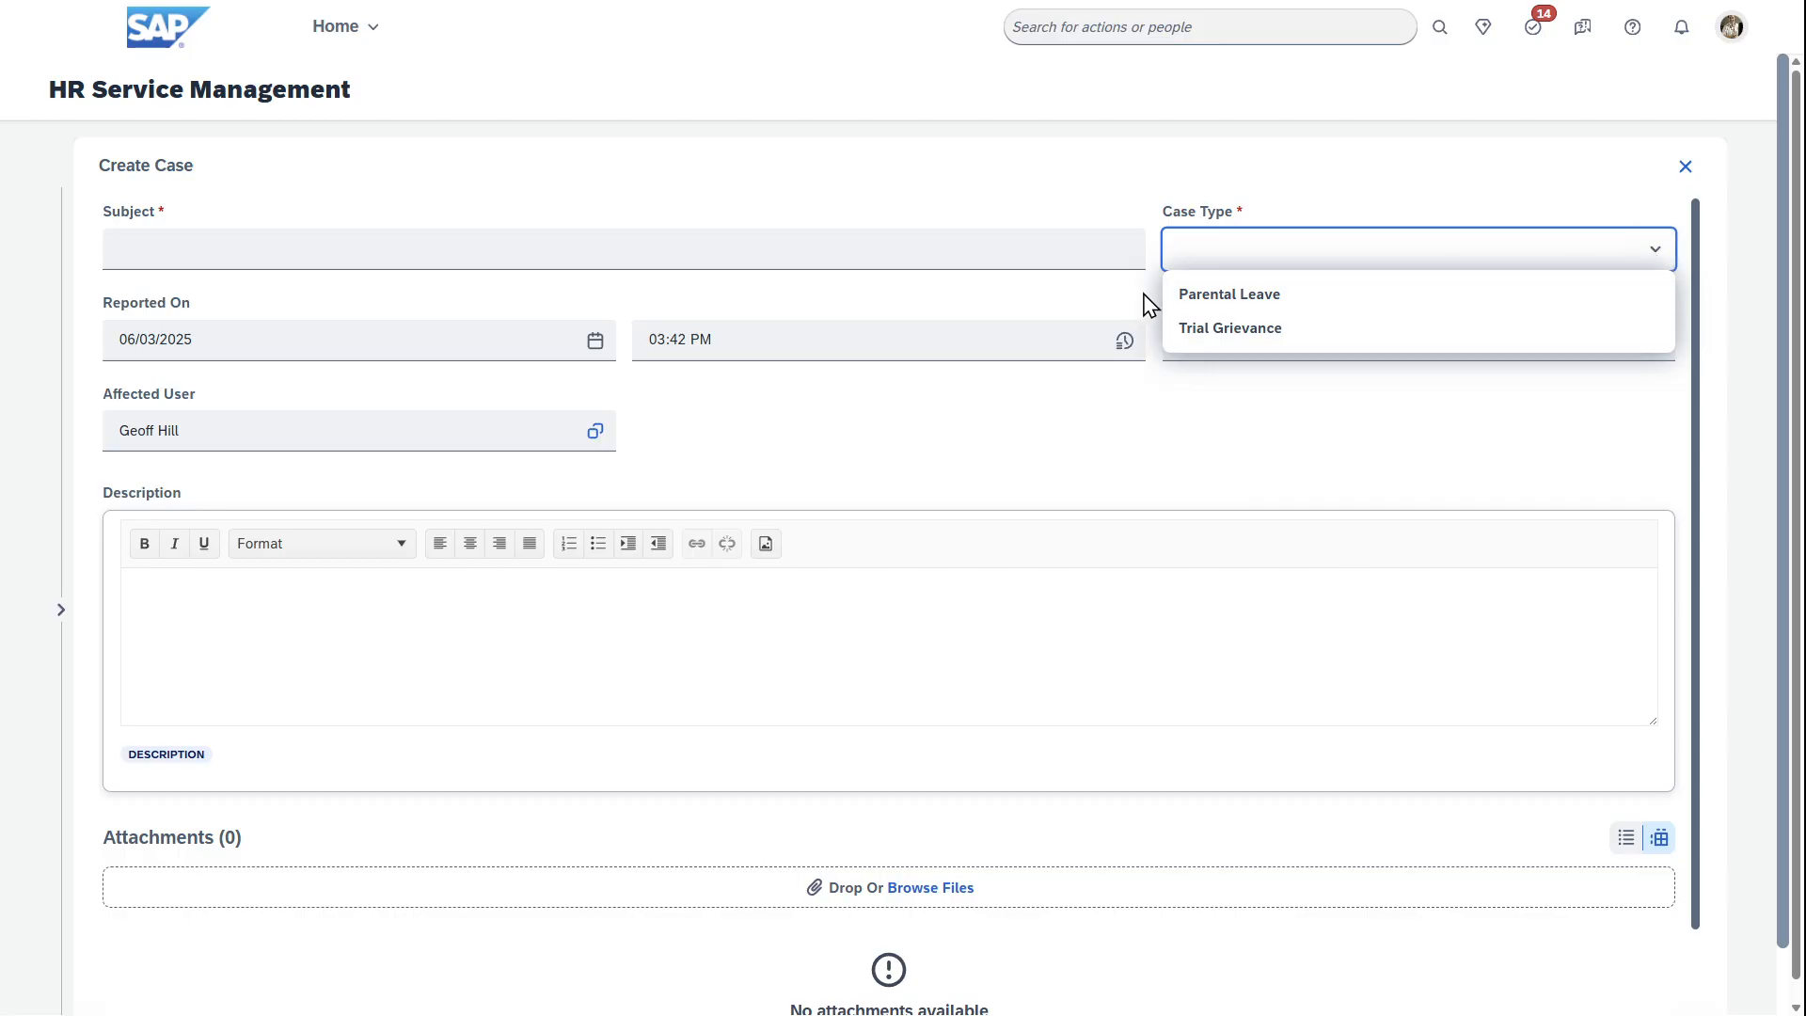
left_click(1228, 294)
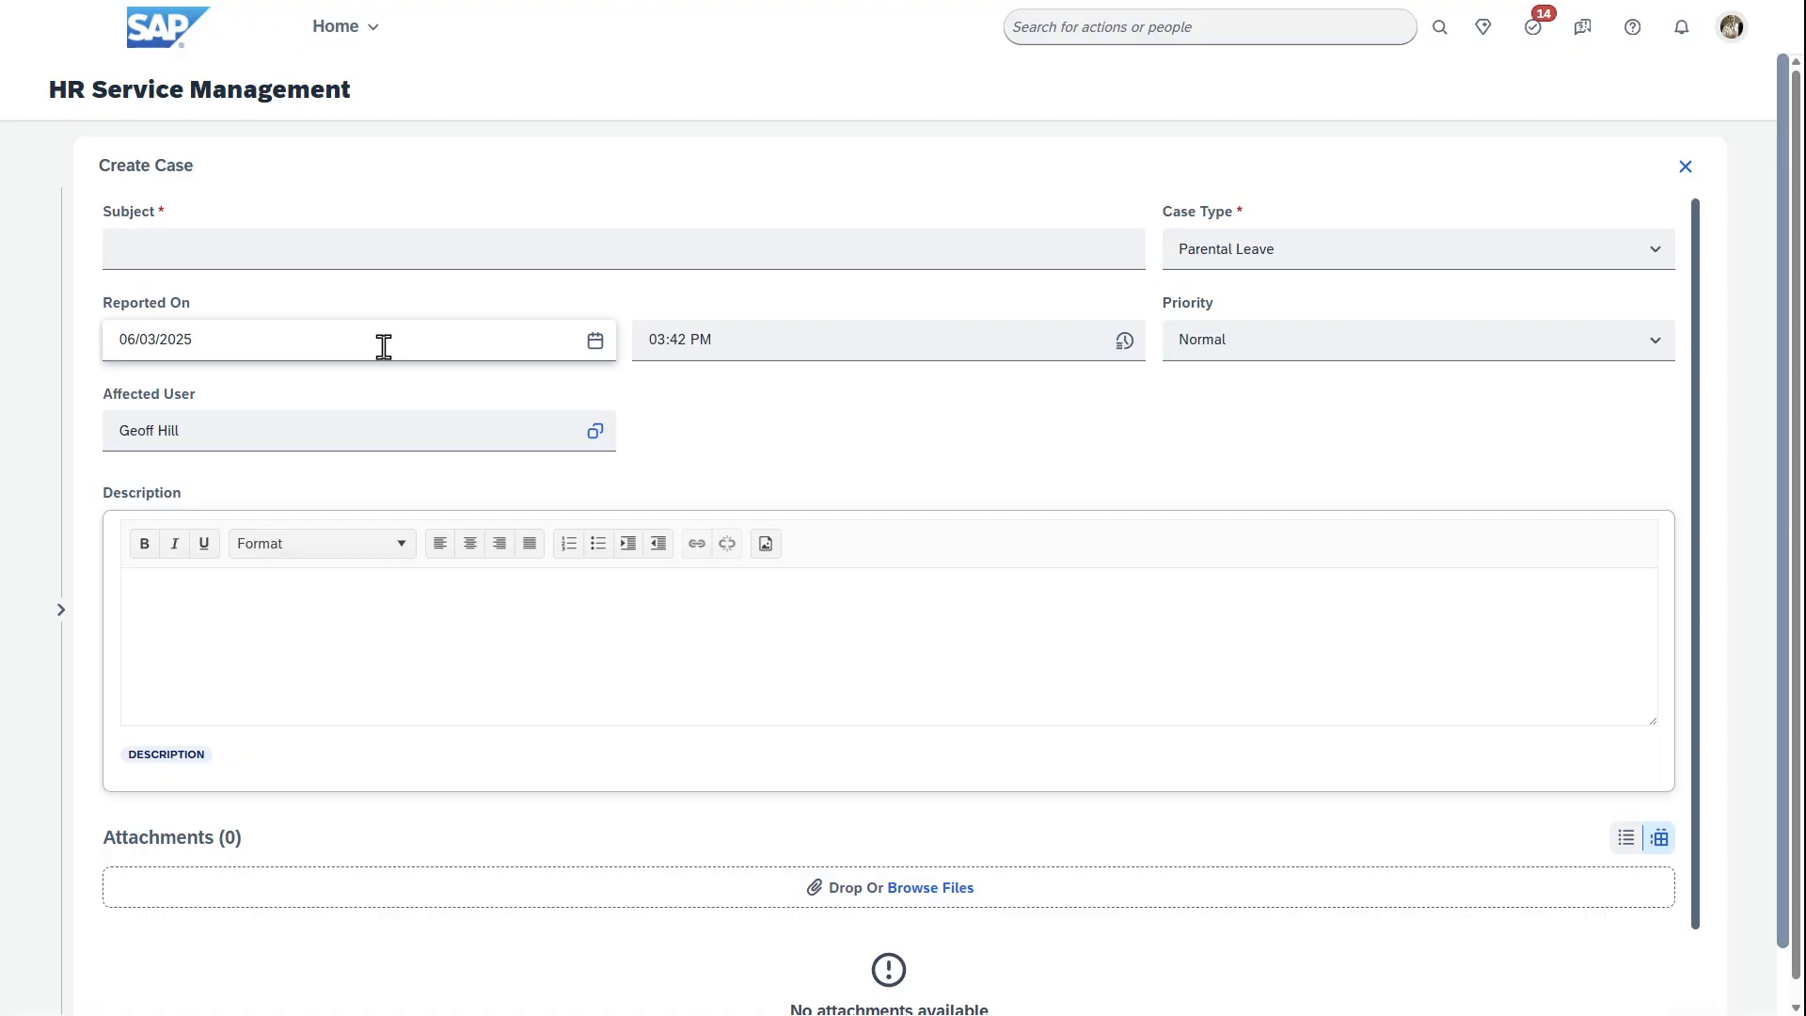
type("US")
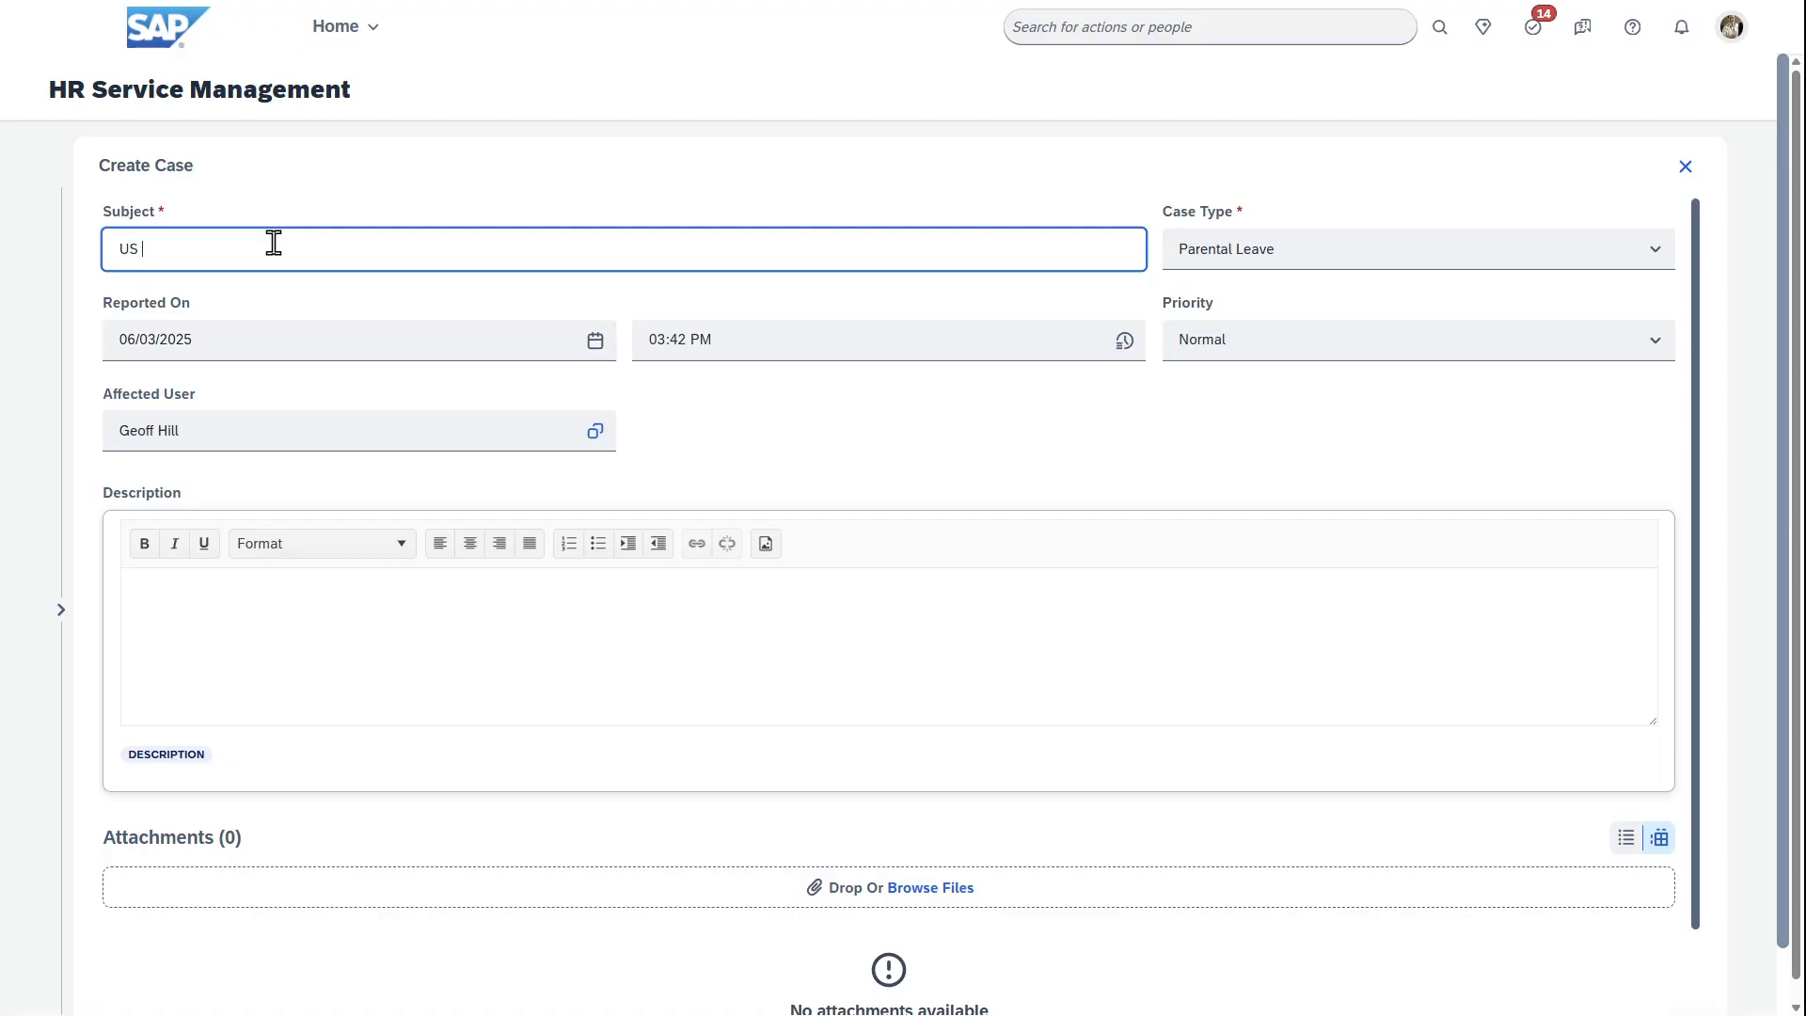
type("Parental Leave")
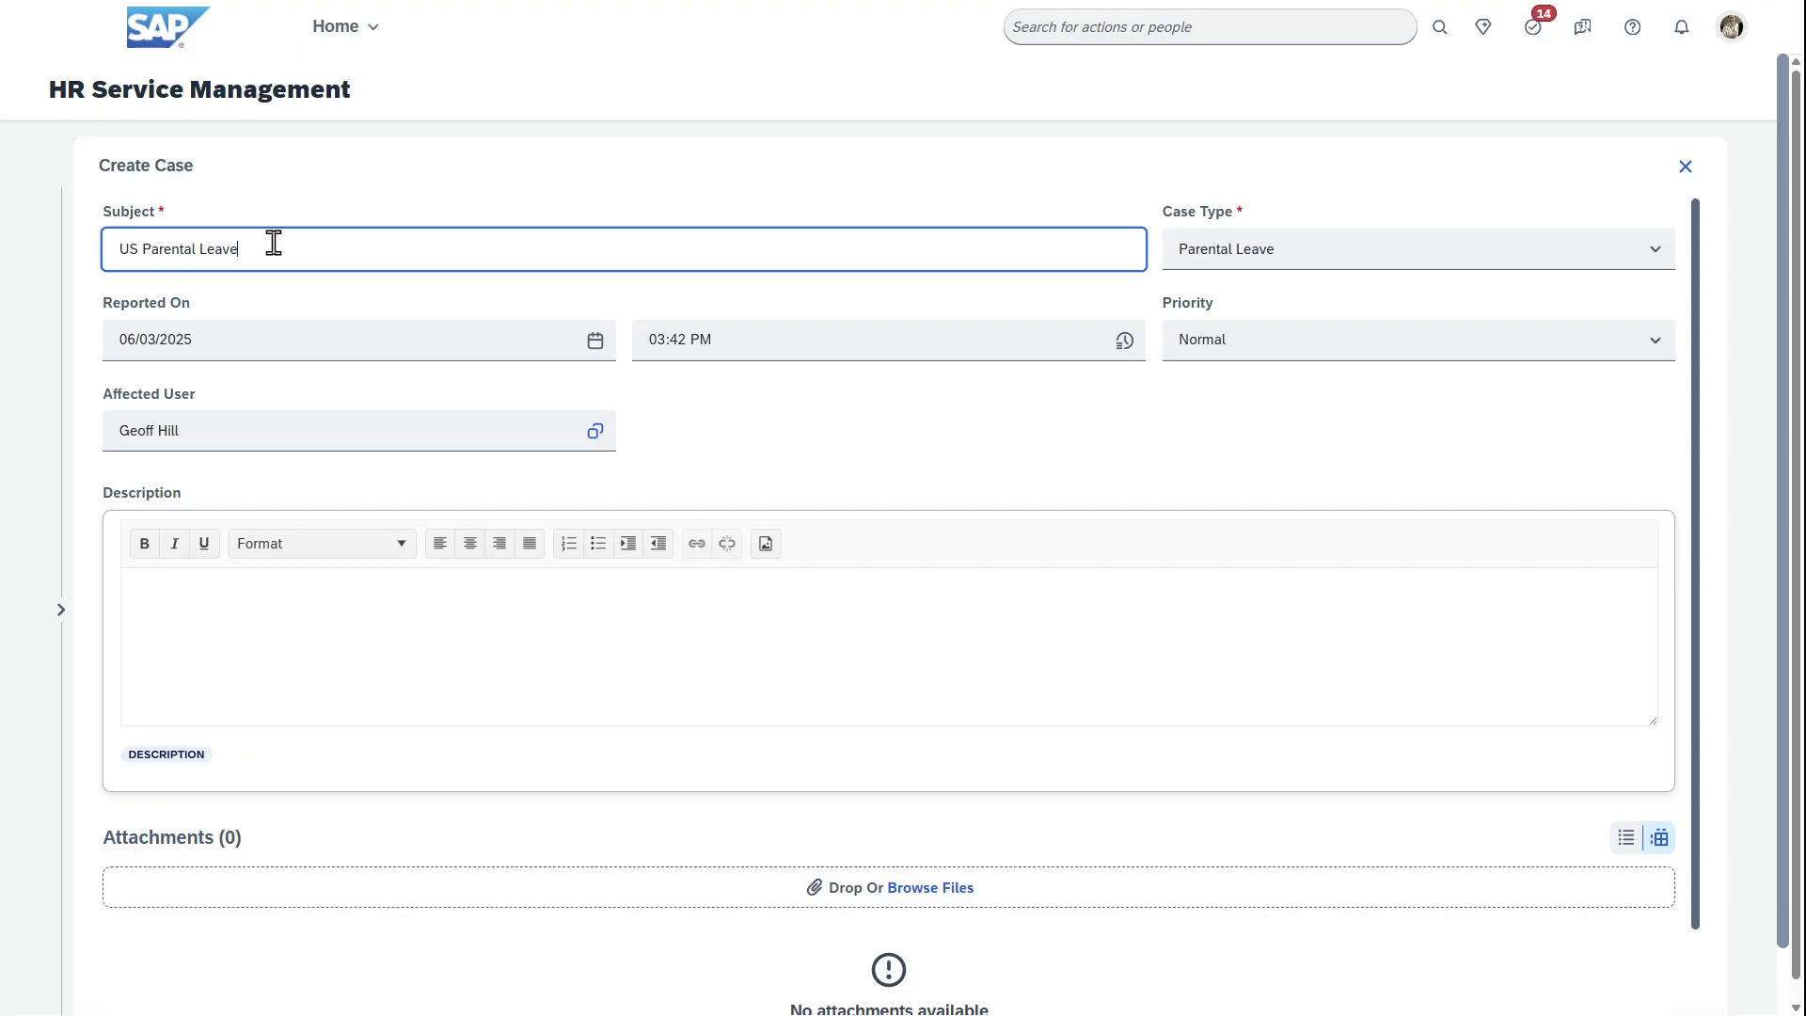
type("Notificaton")
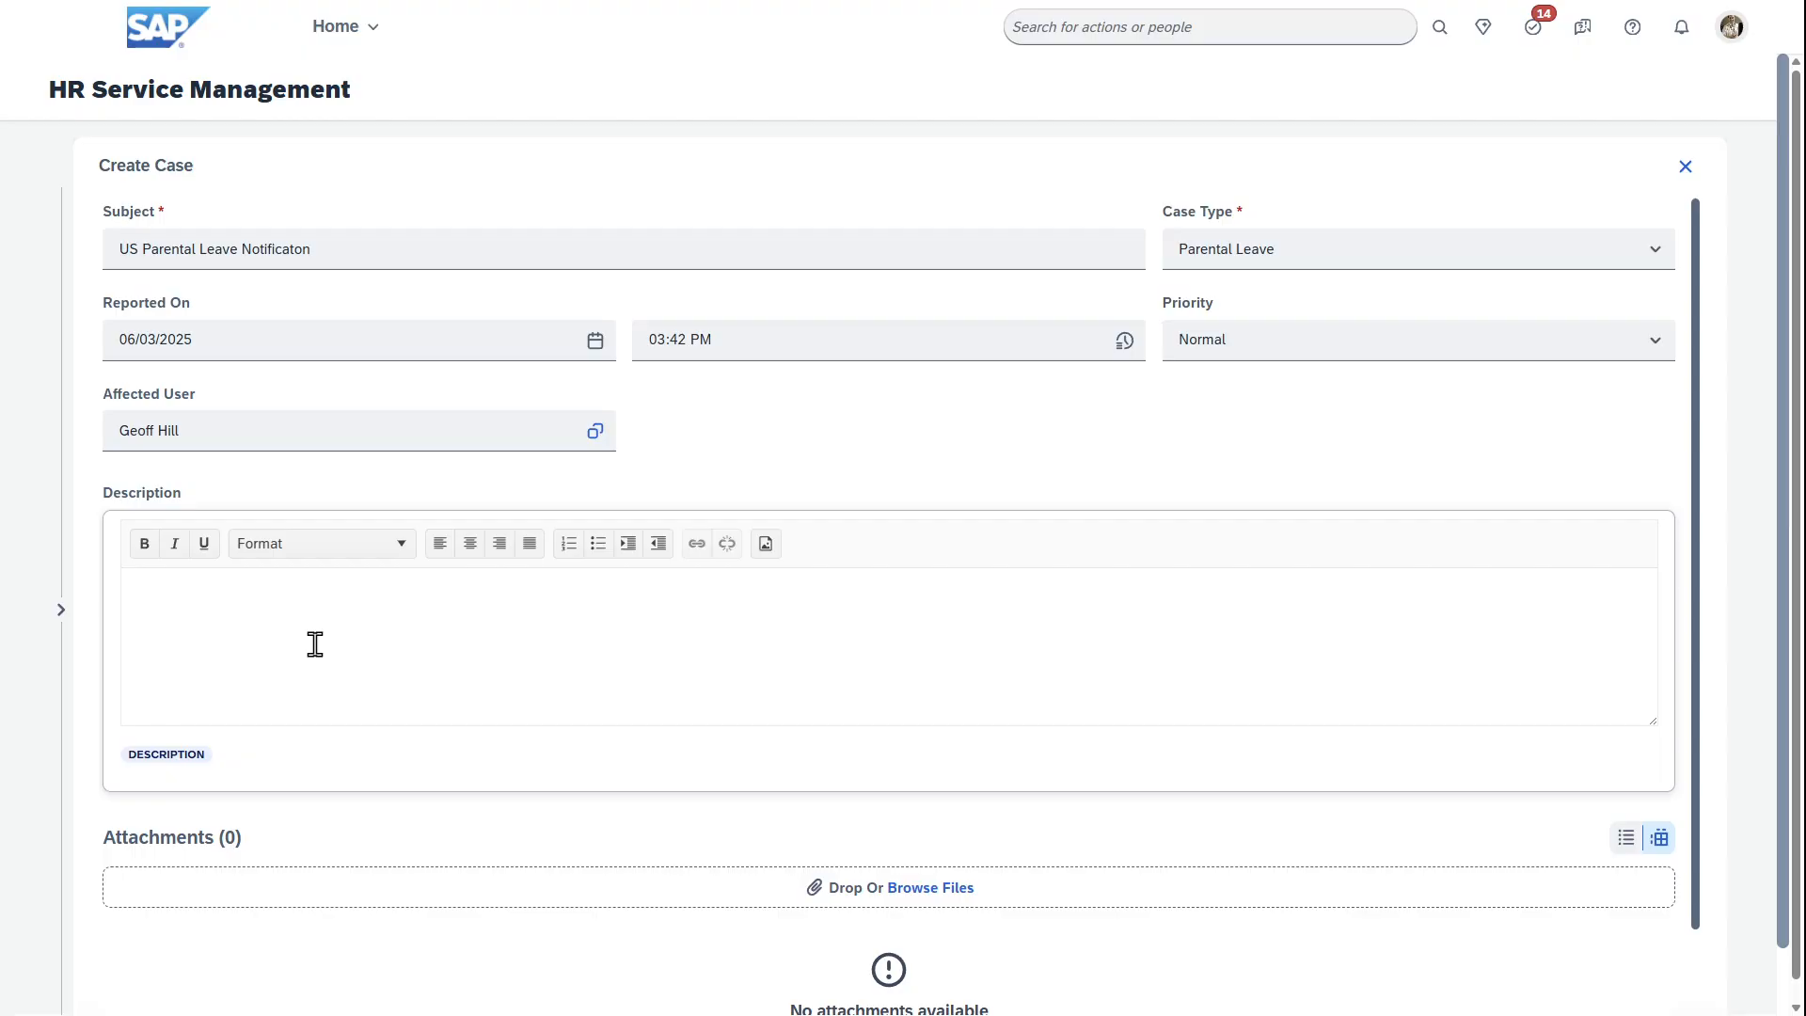
mouse_move(466, 902)
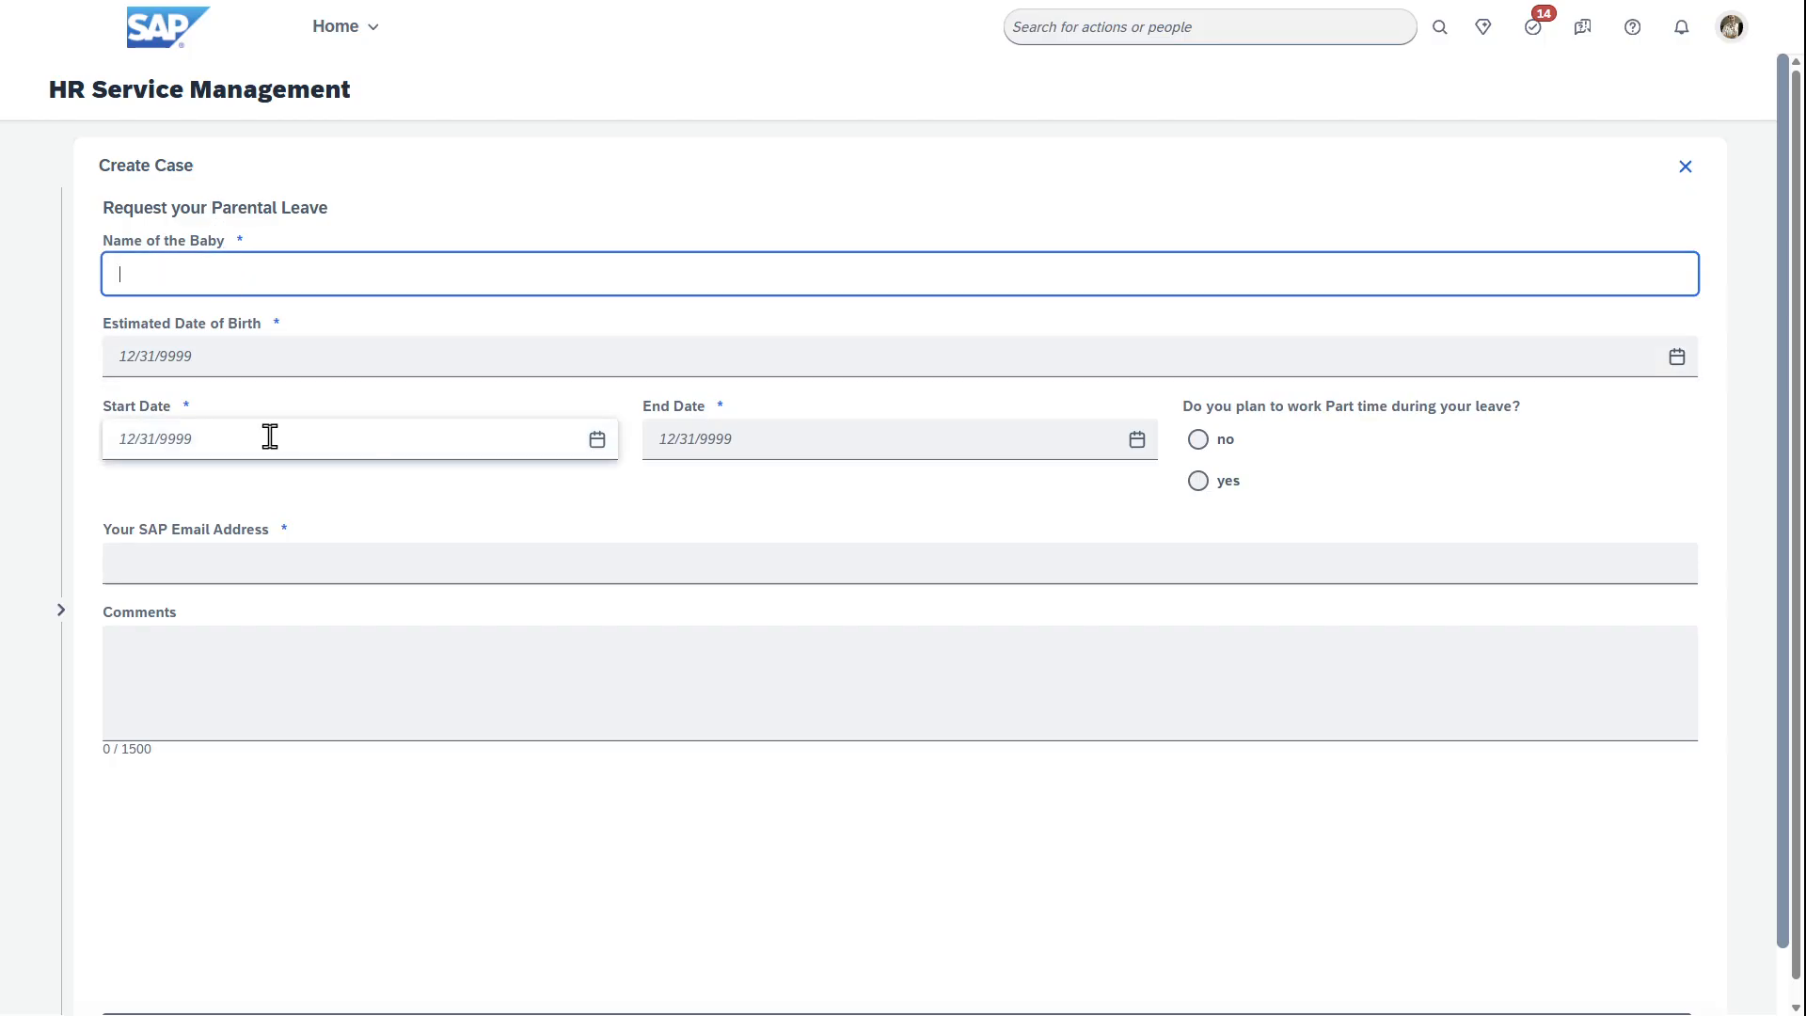
mouse_move(1338, 453)
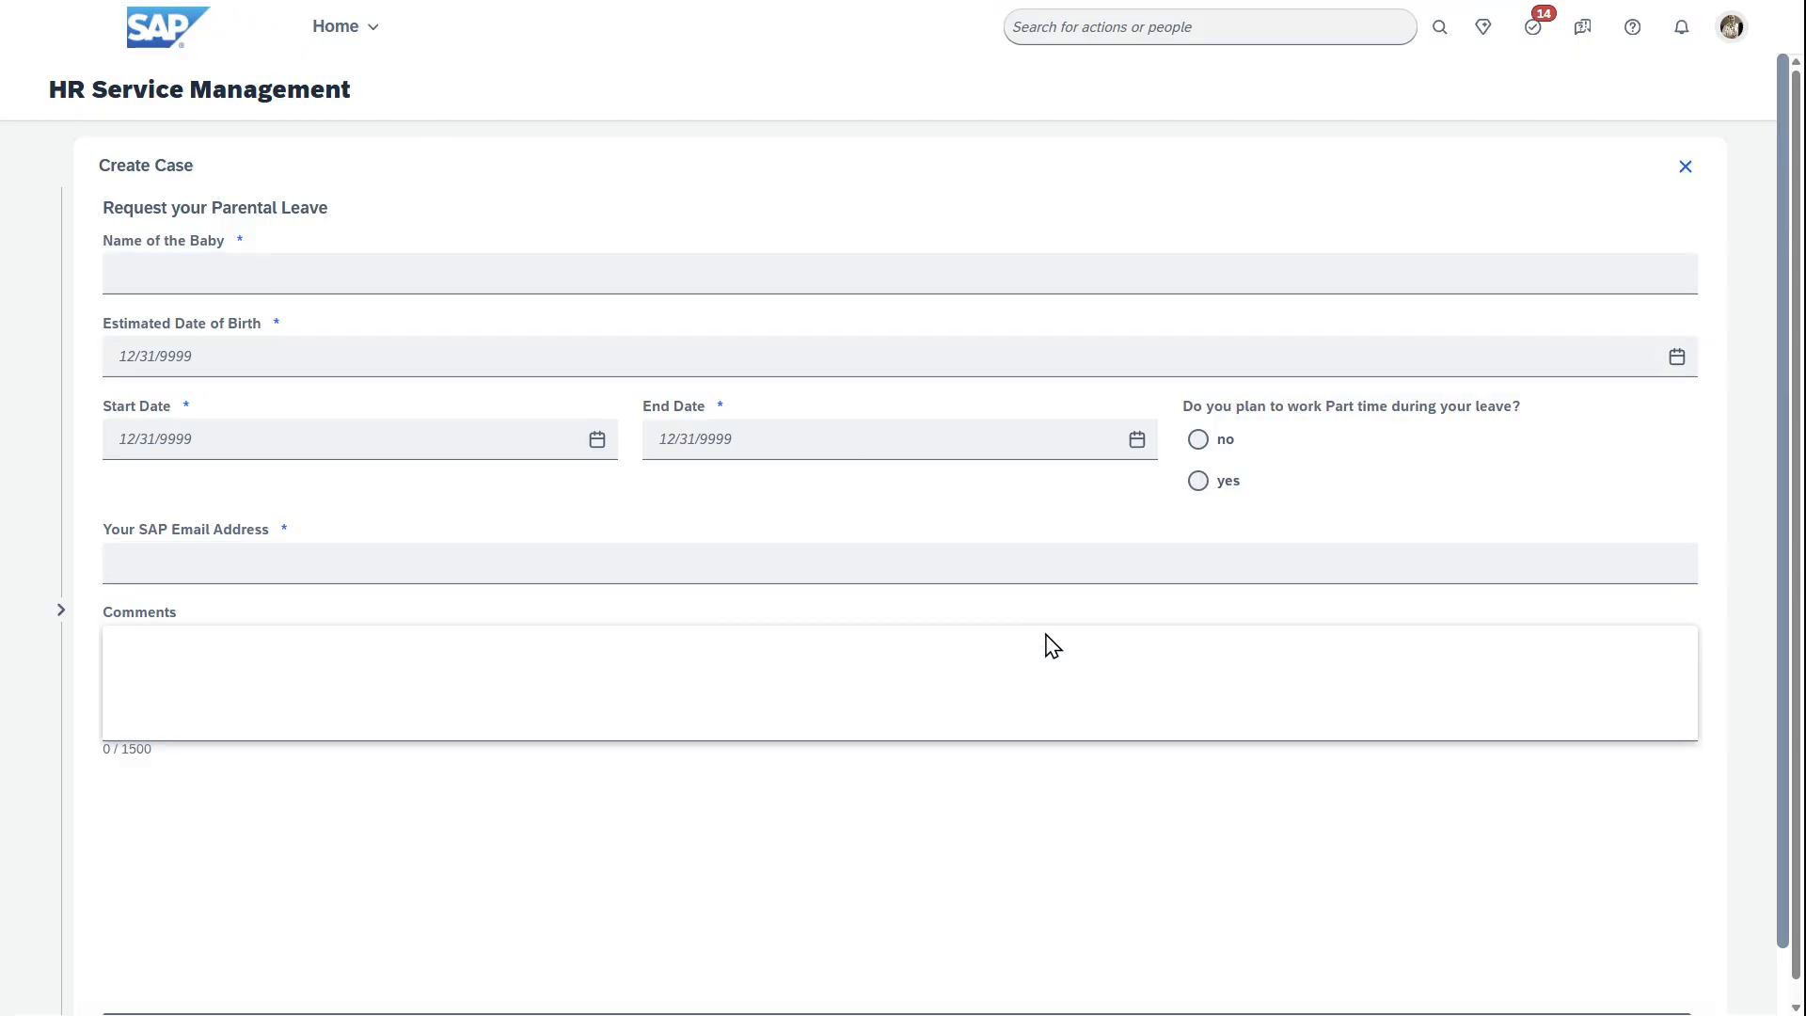
Discard the parental leave draft without submitting, returning to My Cases.
left_click(1684, 166)
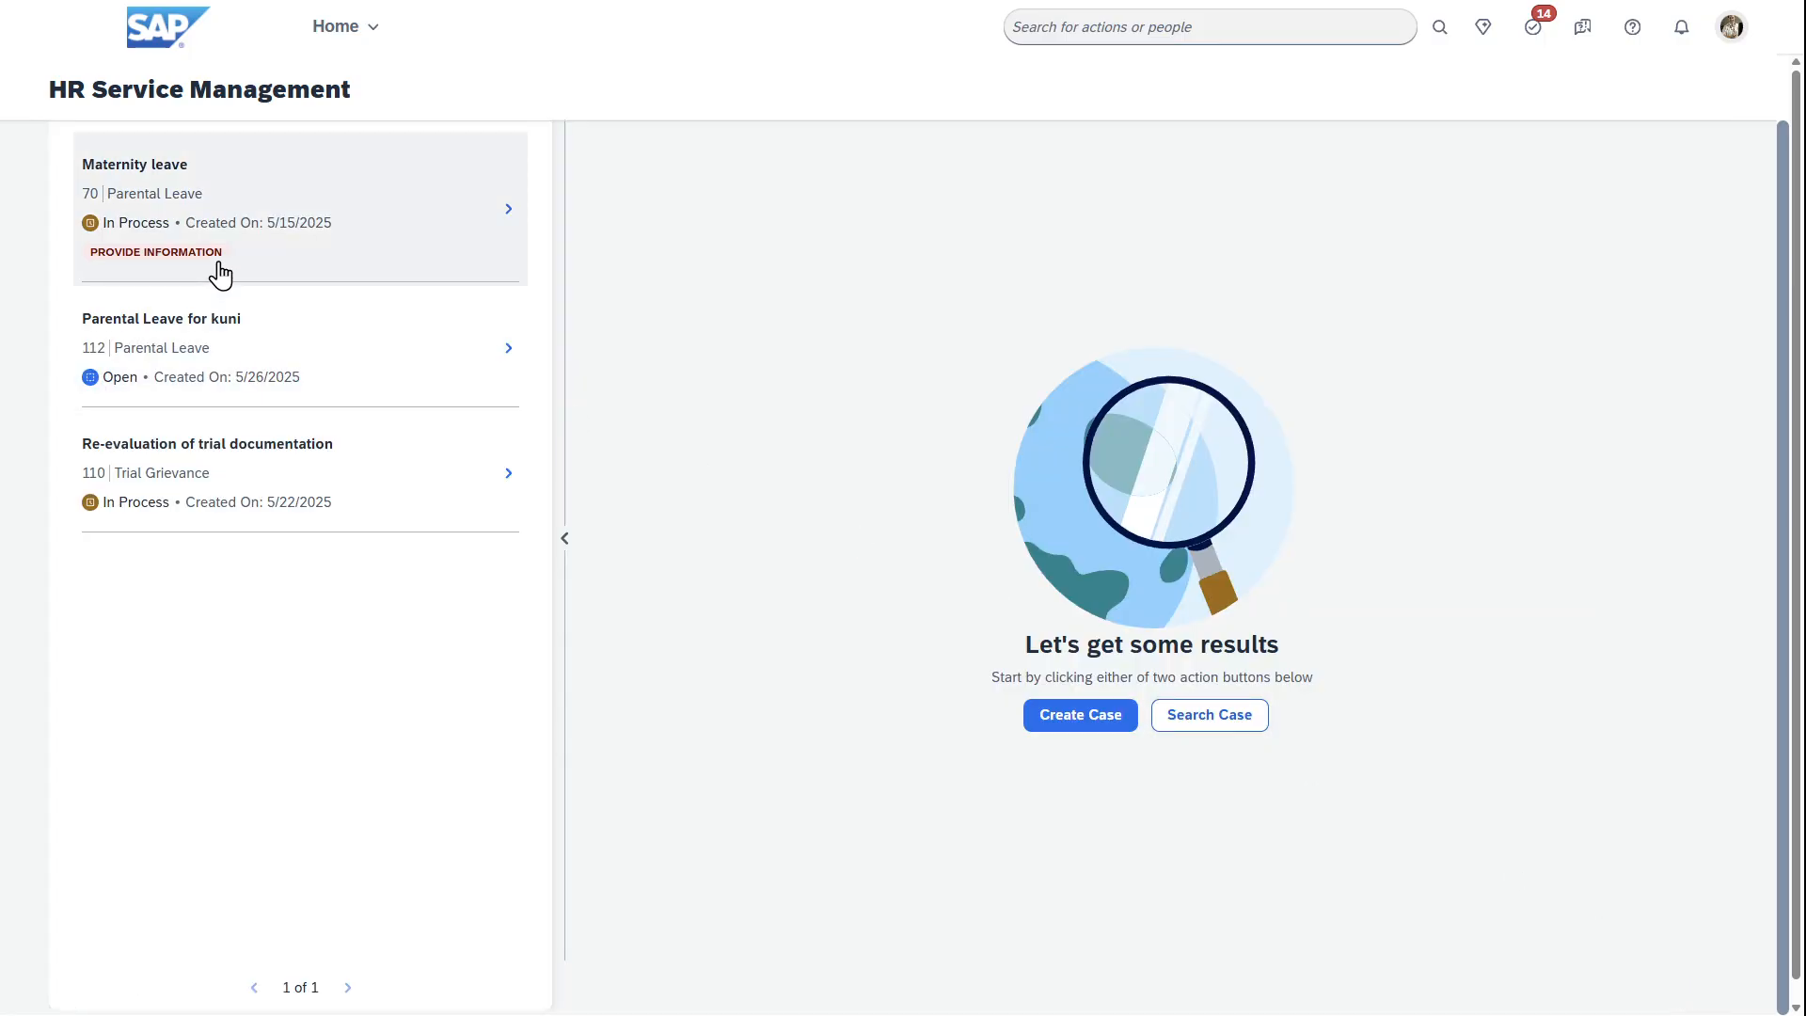
mouse_move(190, 164)
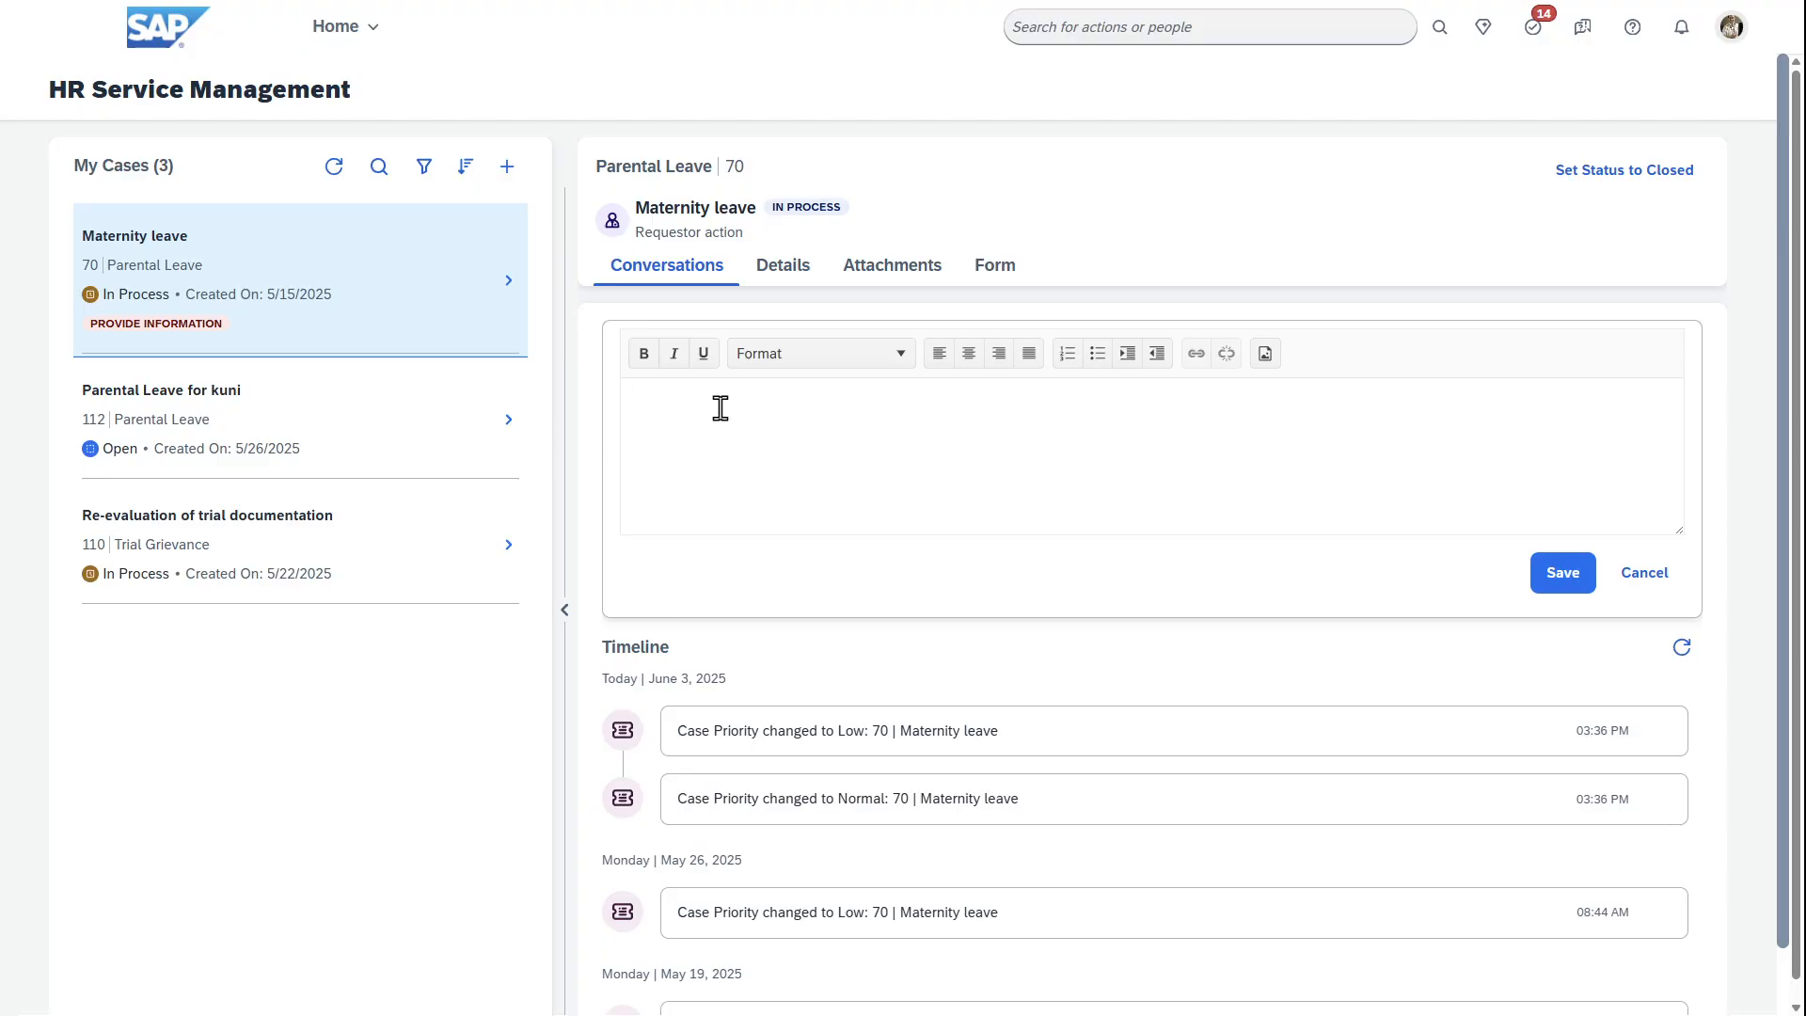
mouse_move(750, 520)
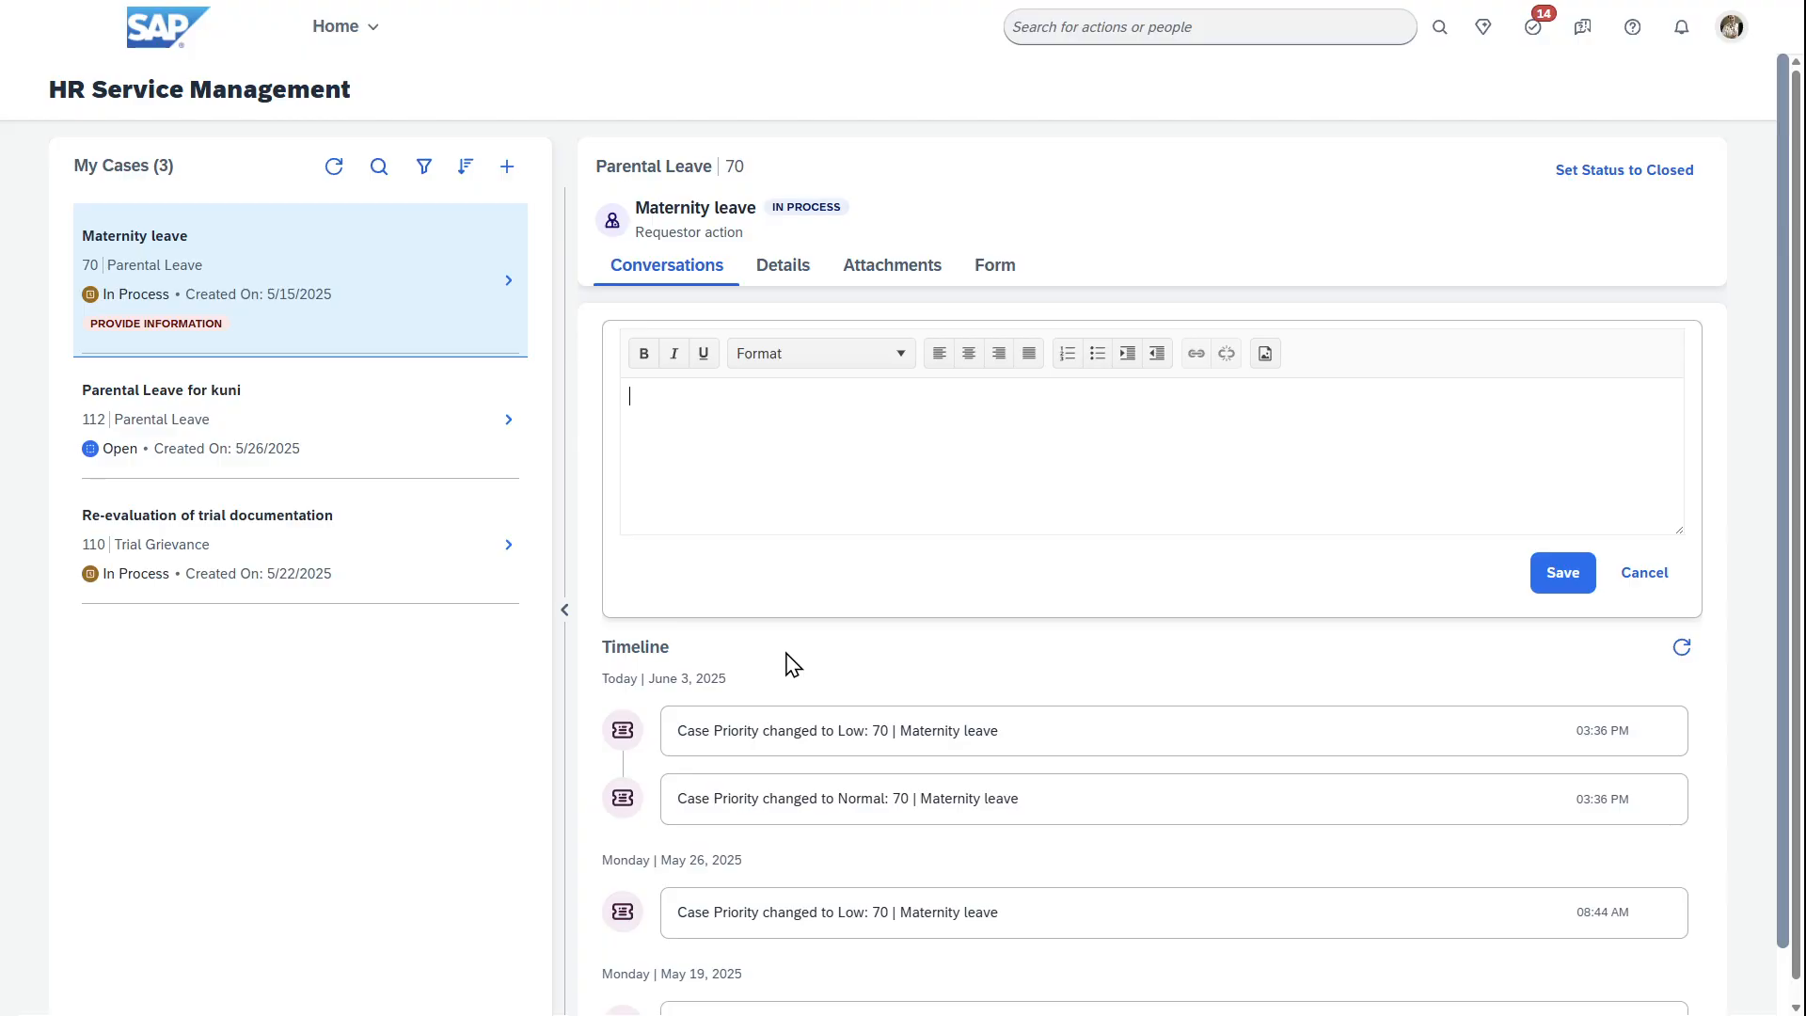
mouse_move(763, 669)
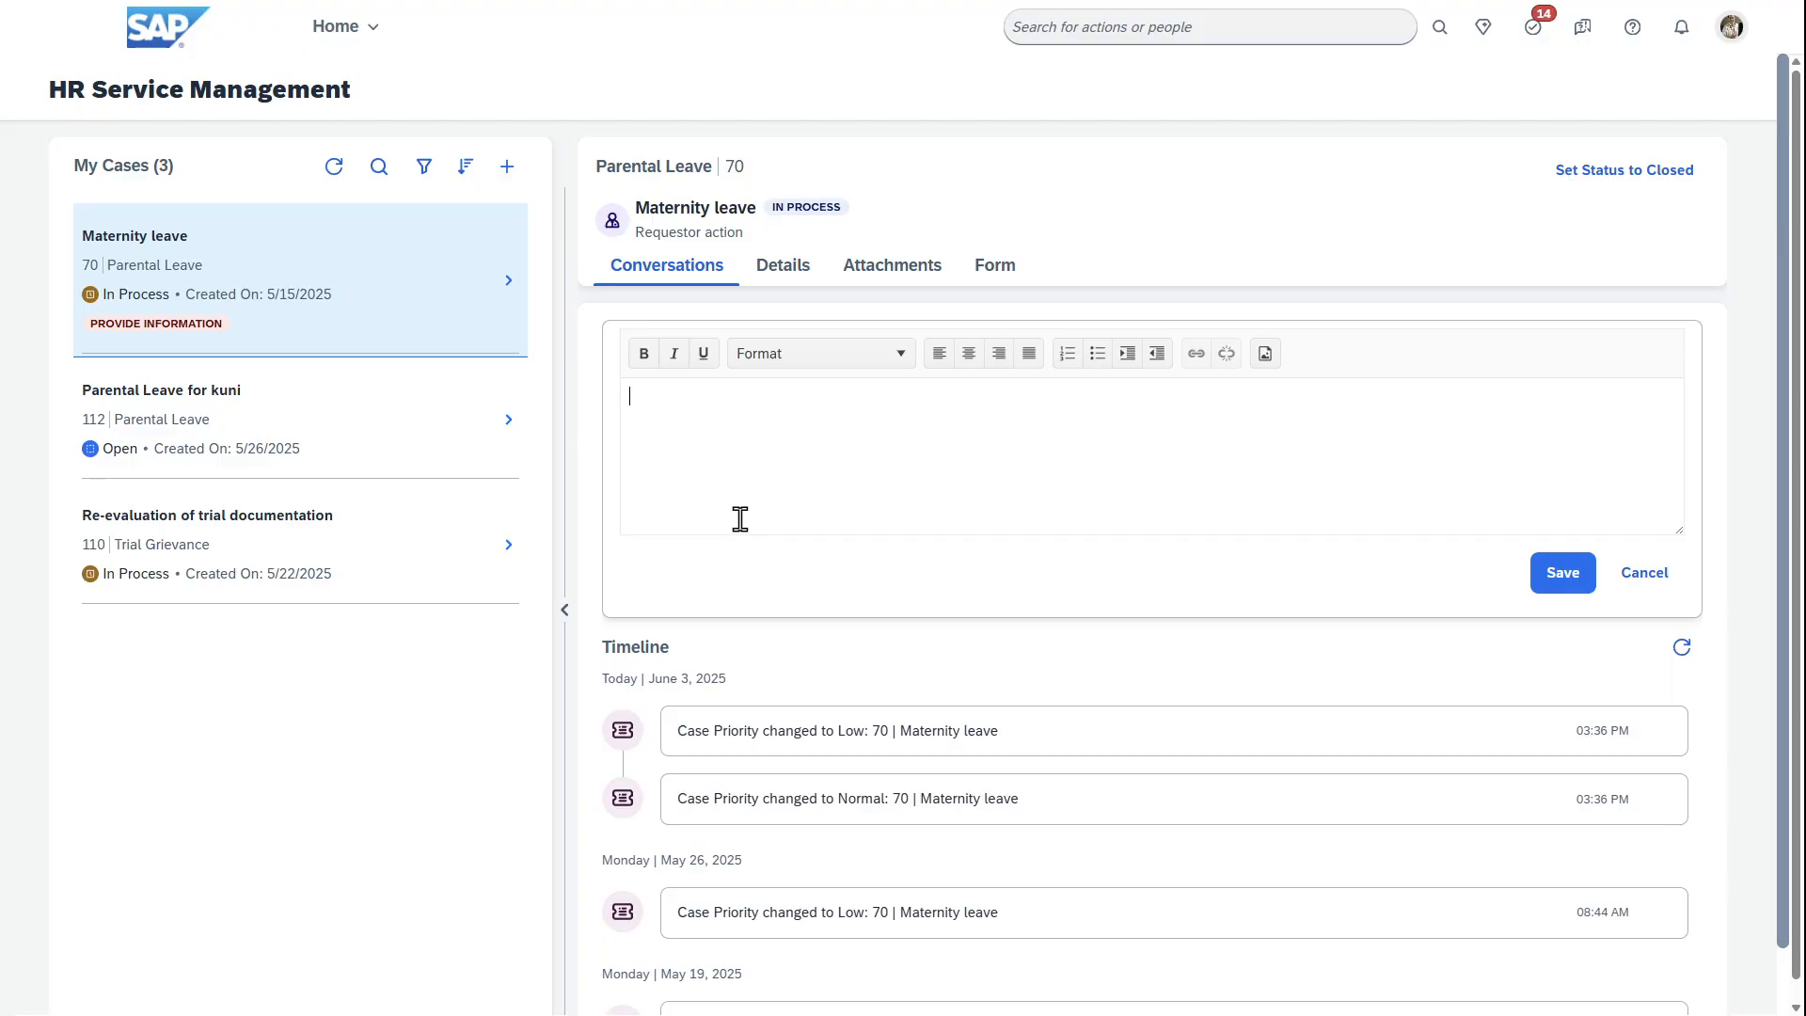
left_click(782, 265)
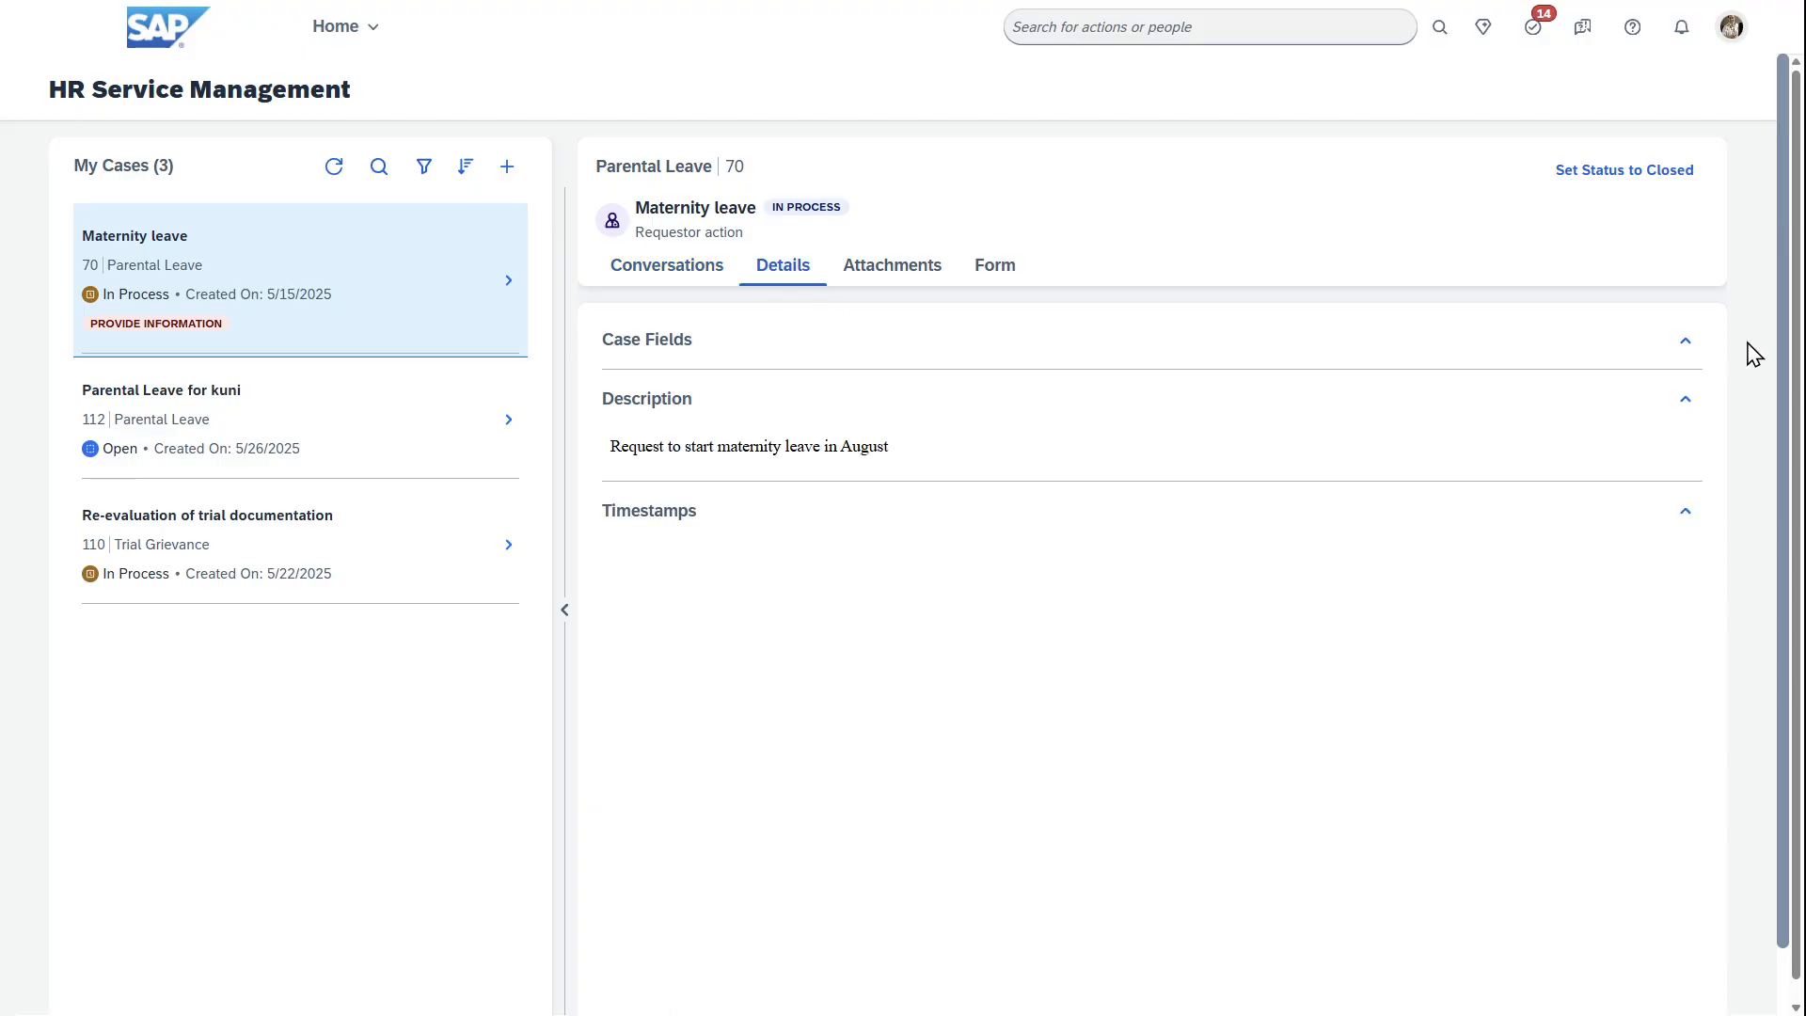
left_click(1683, 338)
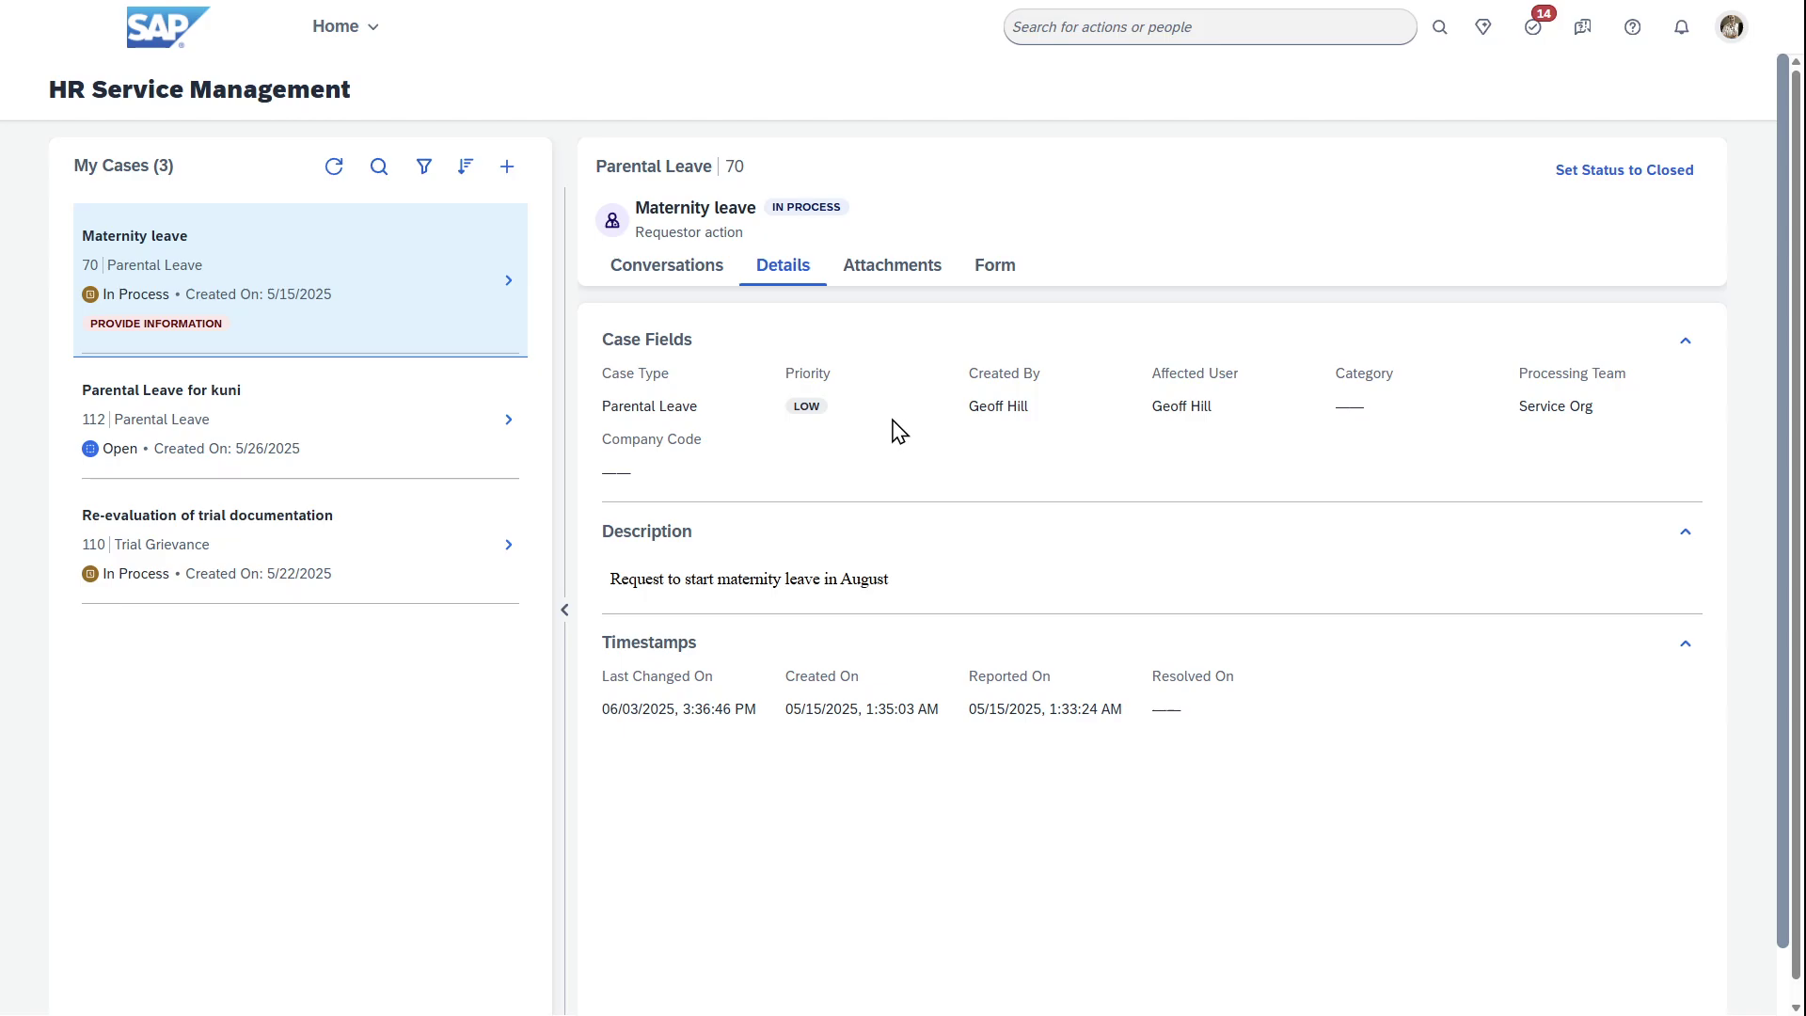
left_click(892, 265)
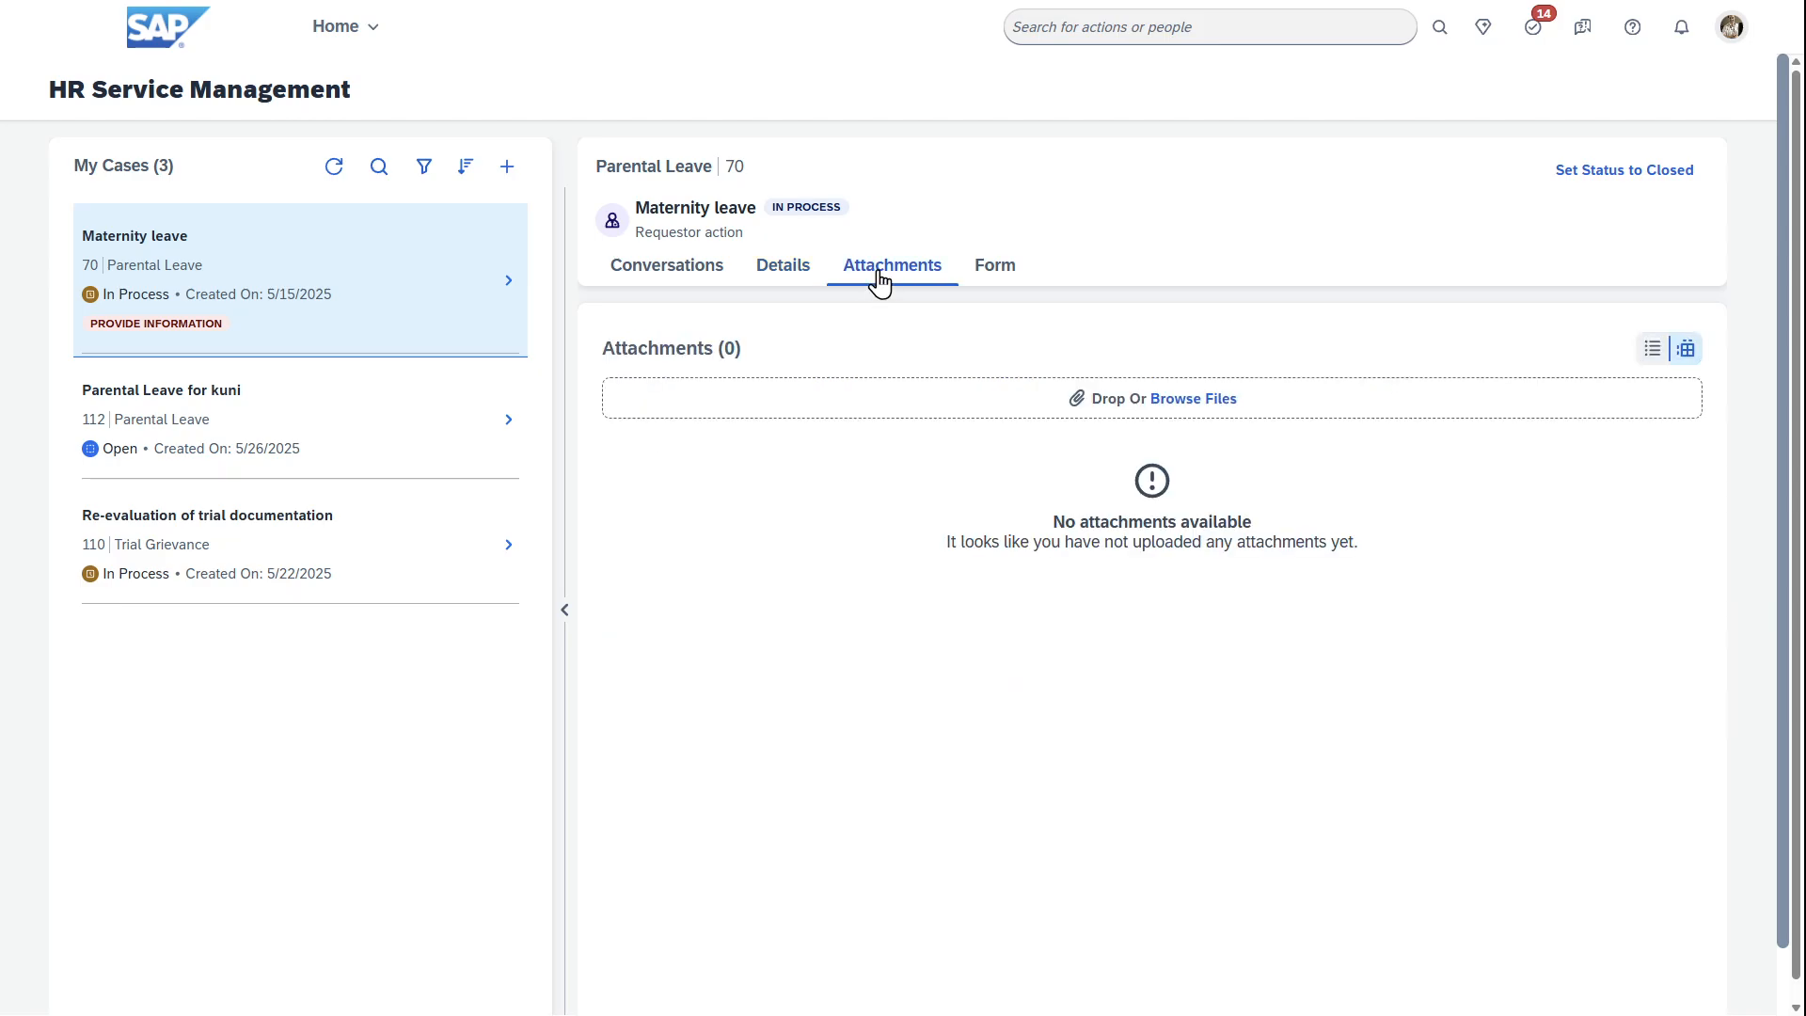
left_click(995, 265)
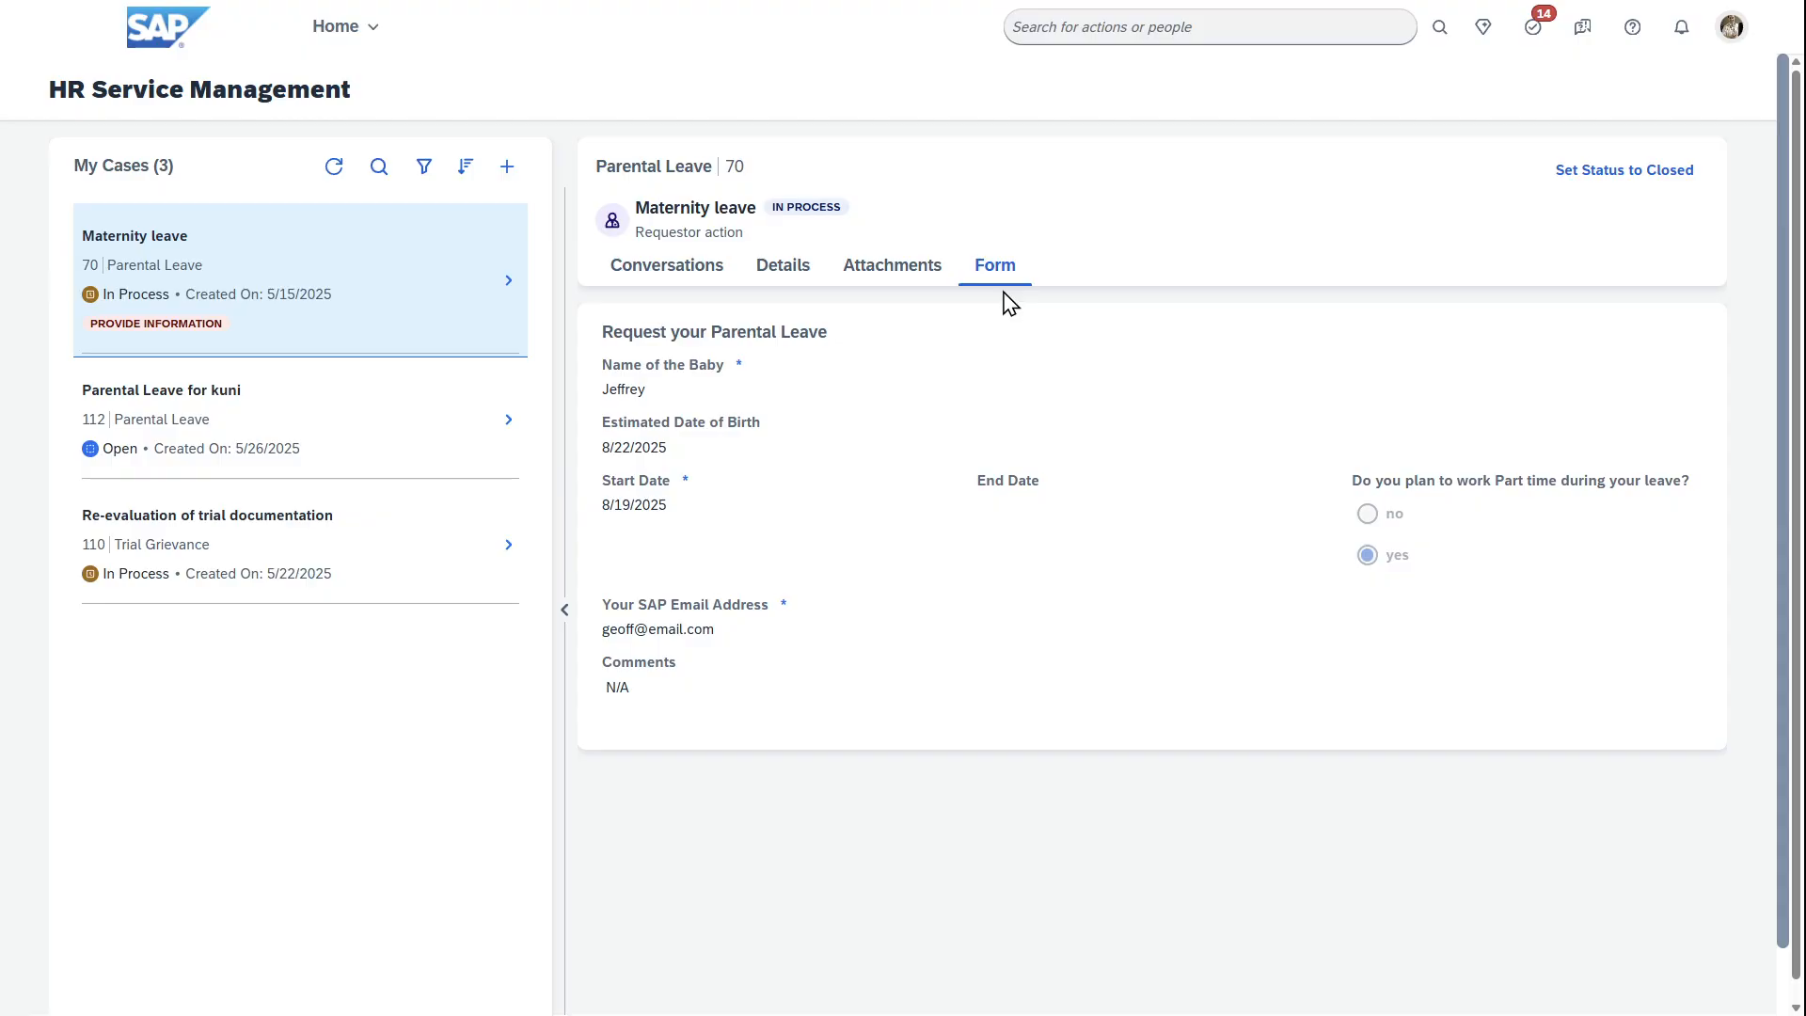
mouse_move(674, 395)
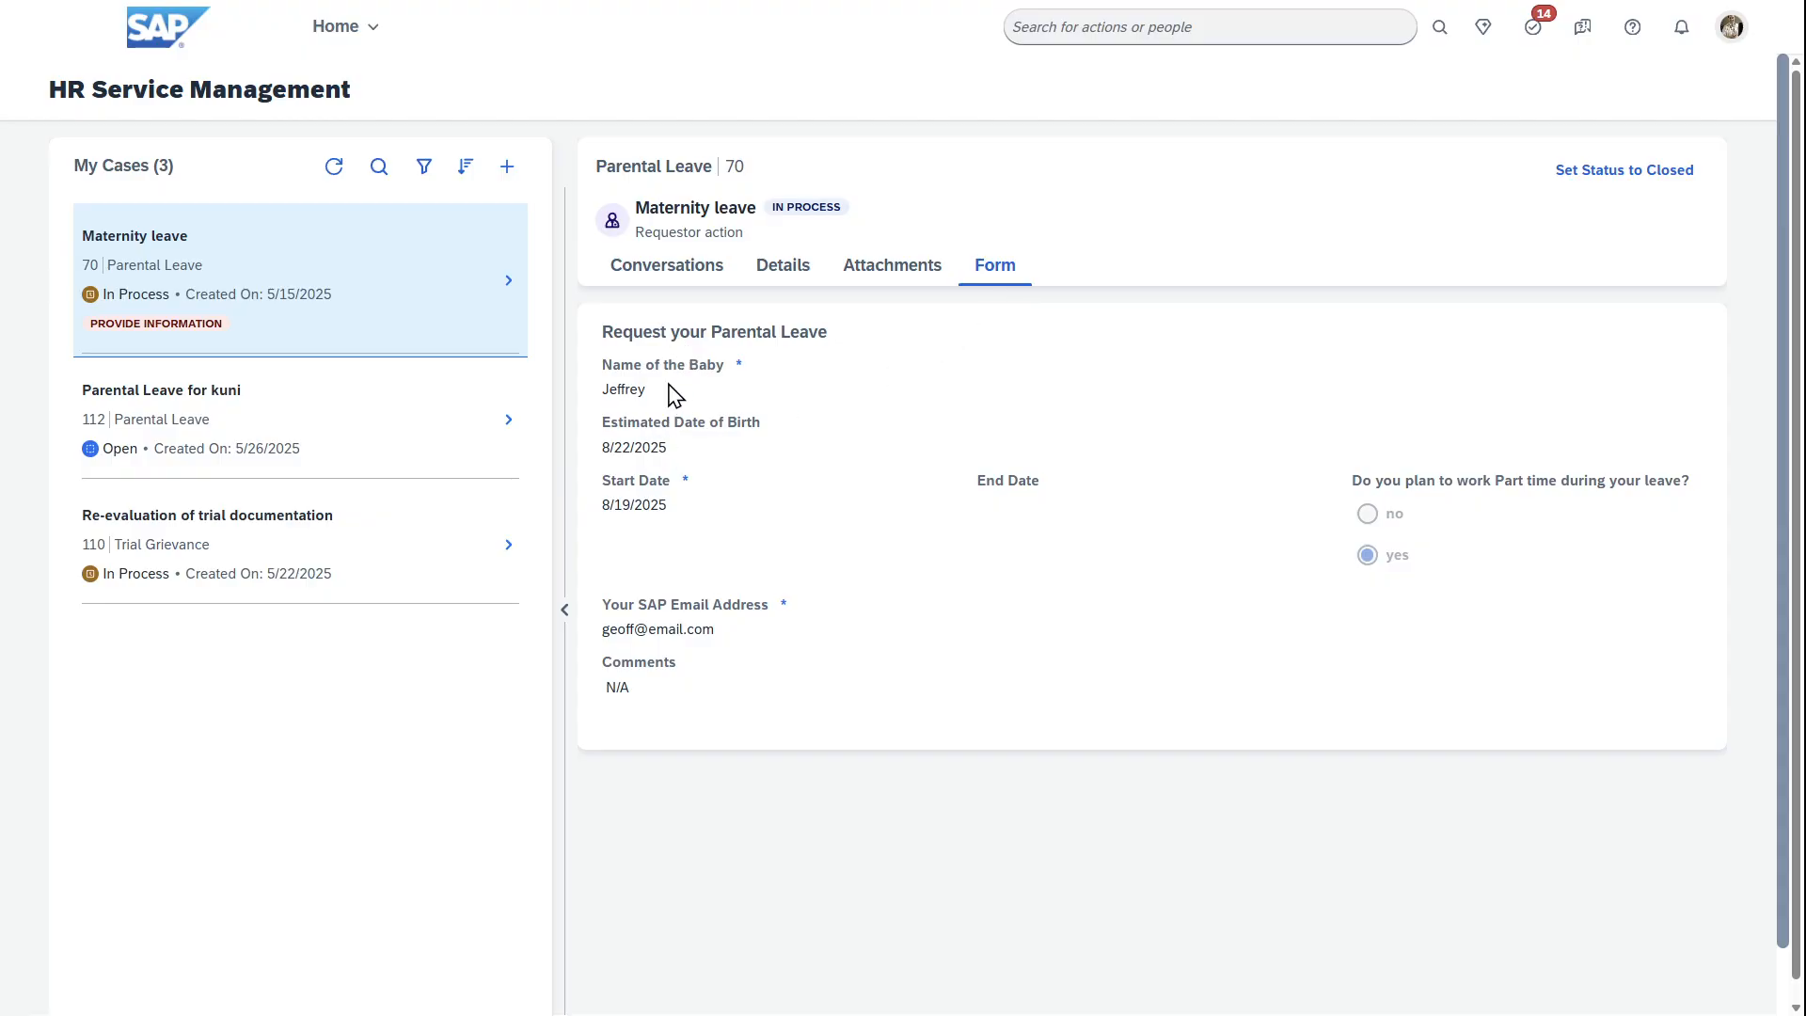
mouse_move(665, 266)
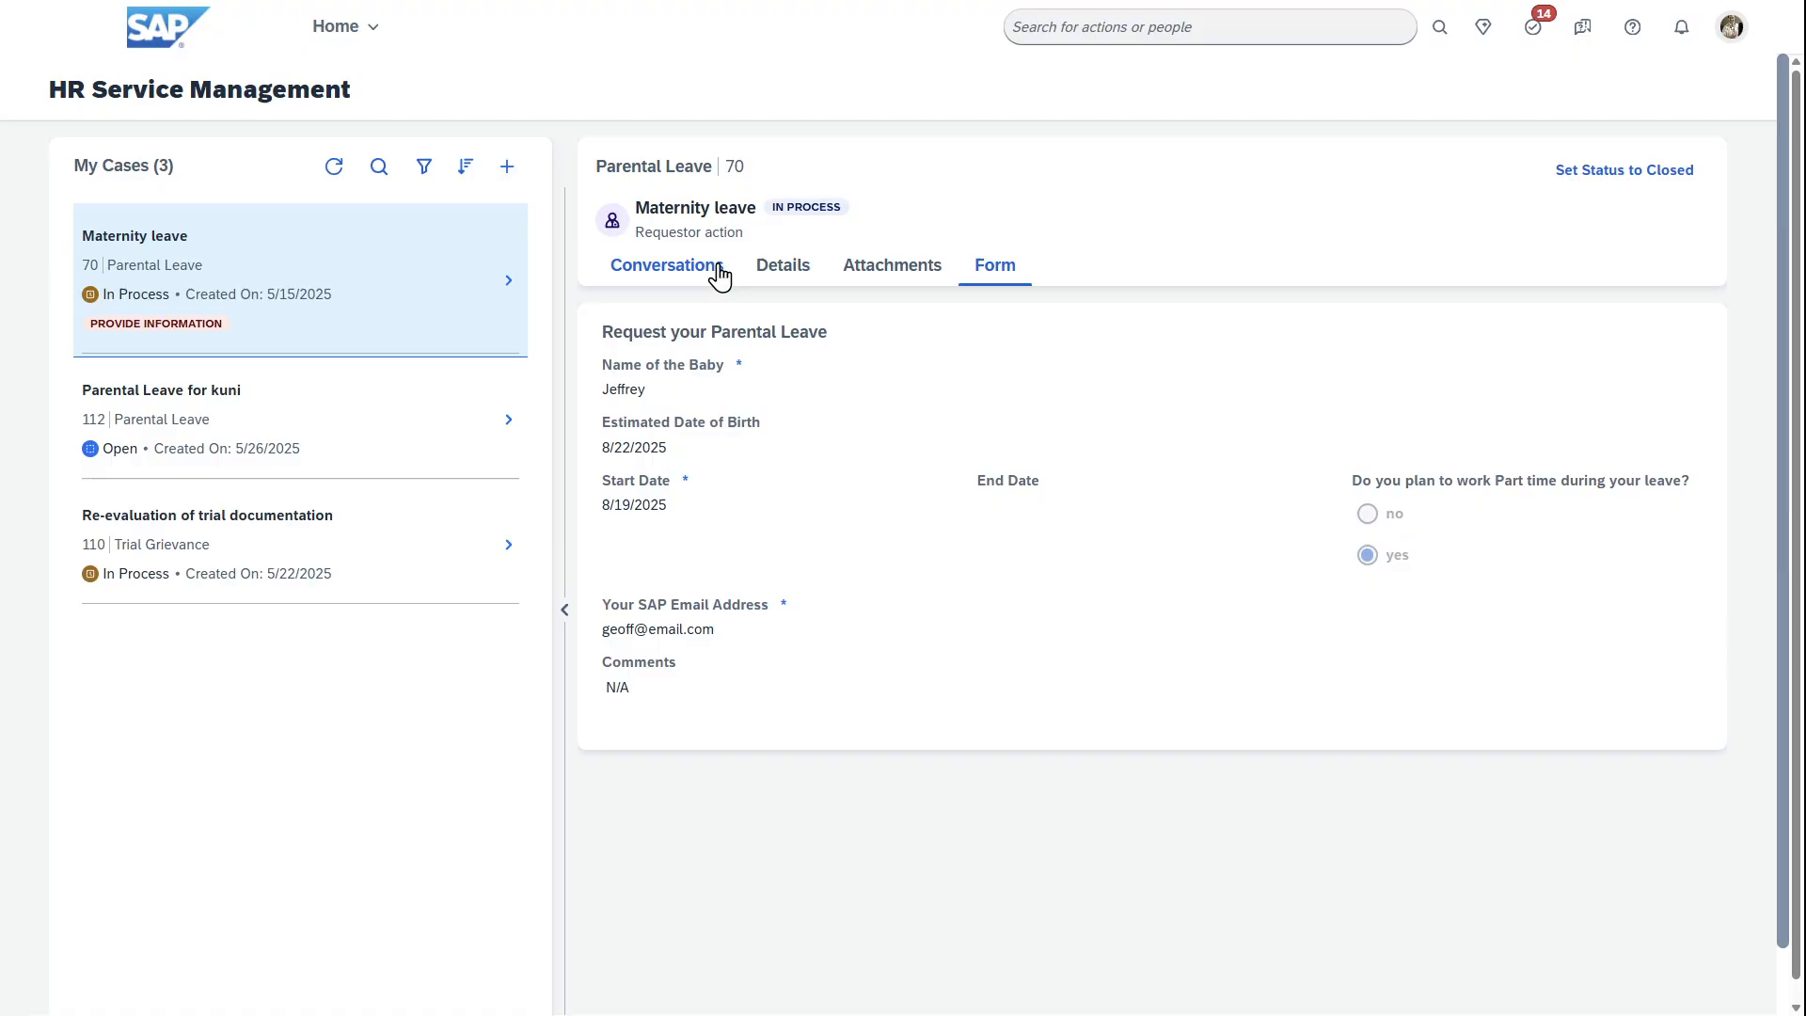
left_click(663, 266)
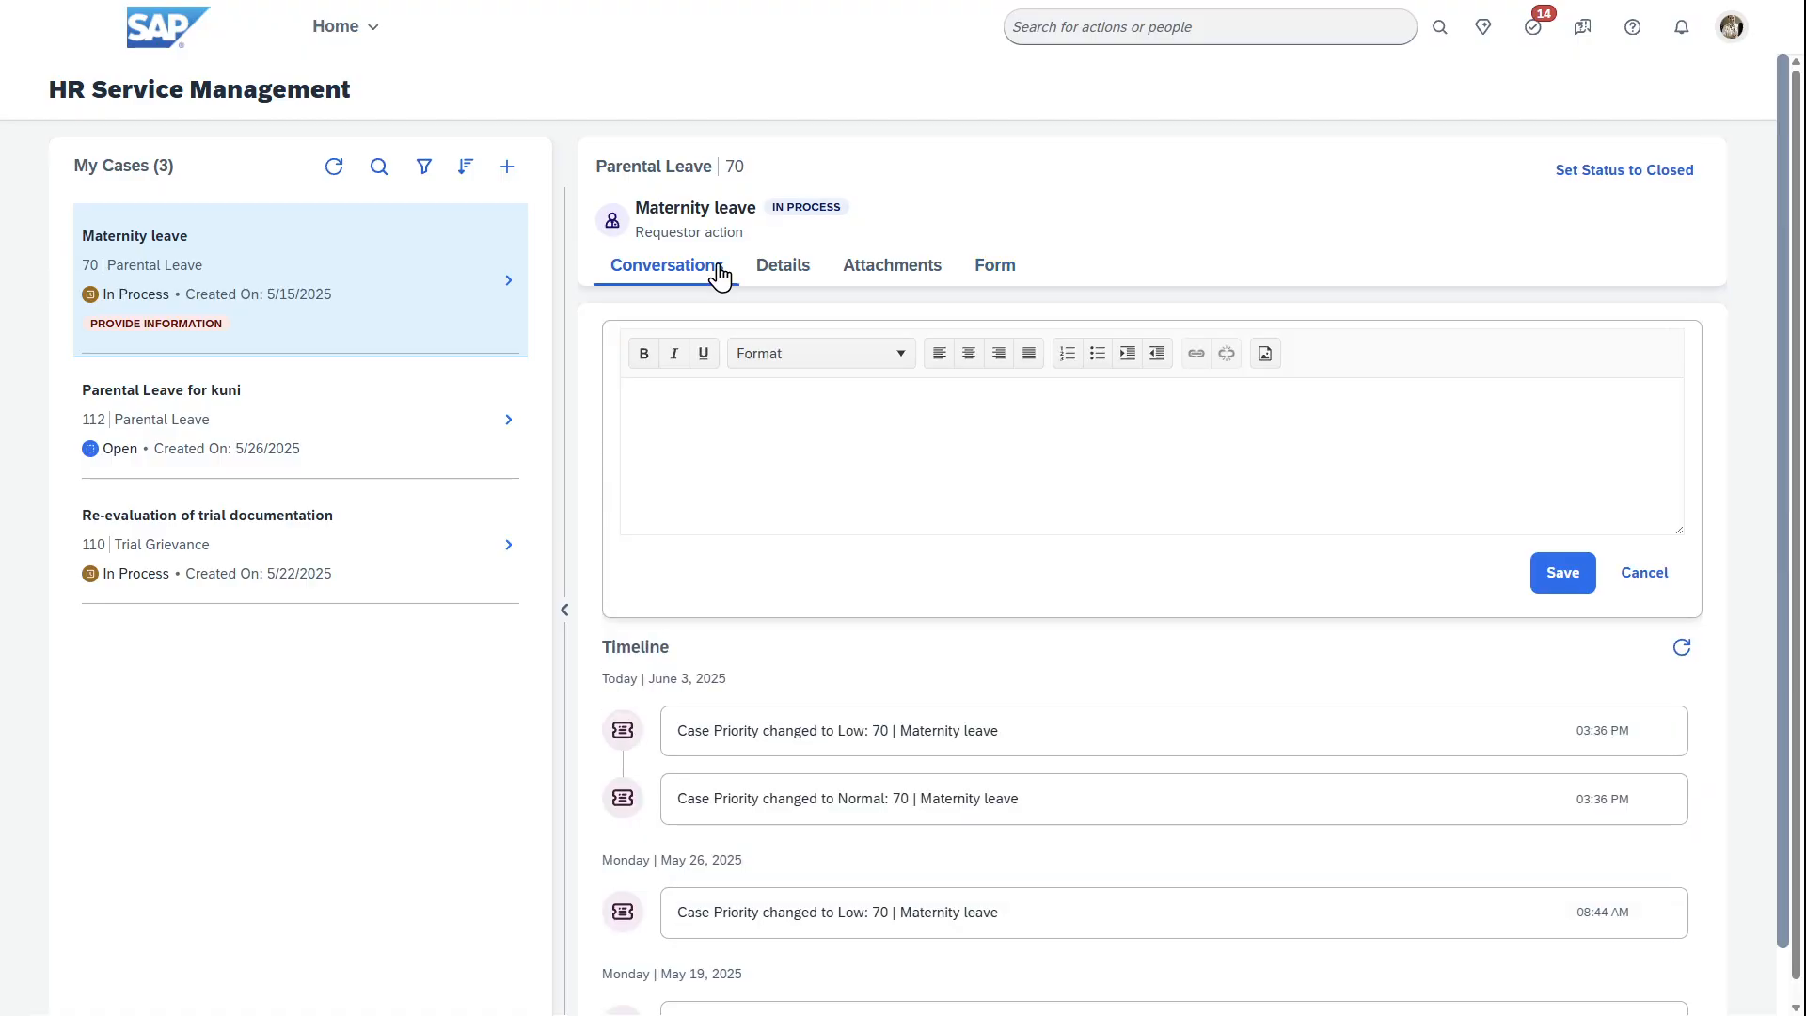